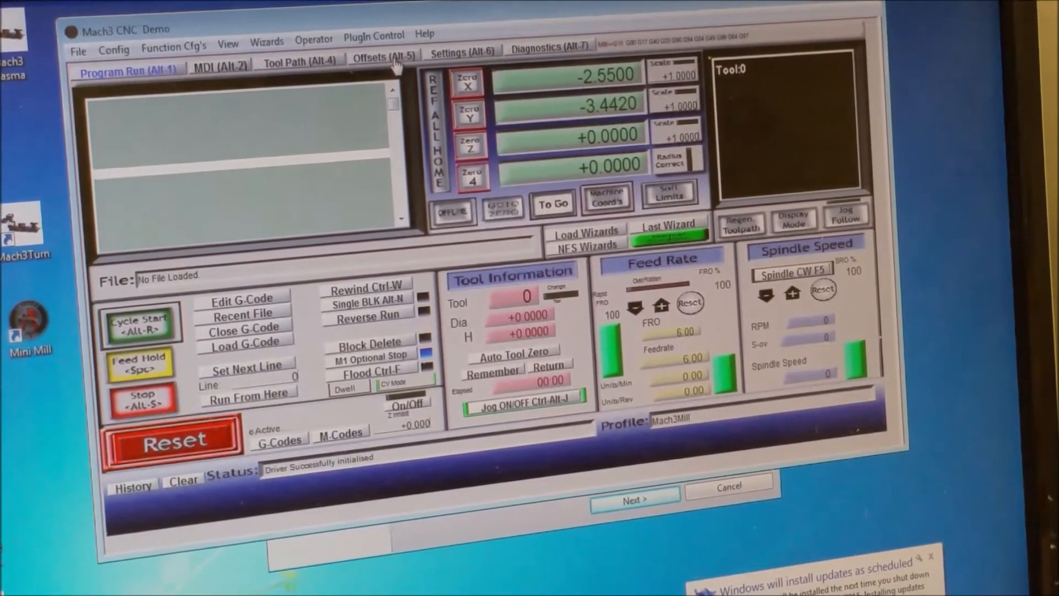
# - Reach Ports and Pins from Config with Port #1 enabled and the Input Signals table showing
pyautogui.click(172, 440)
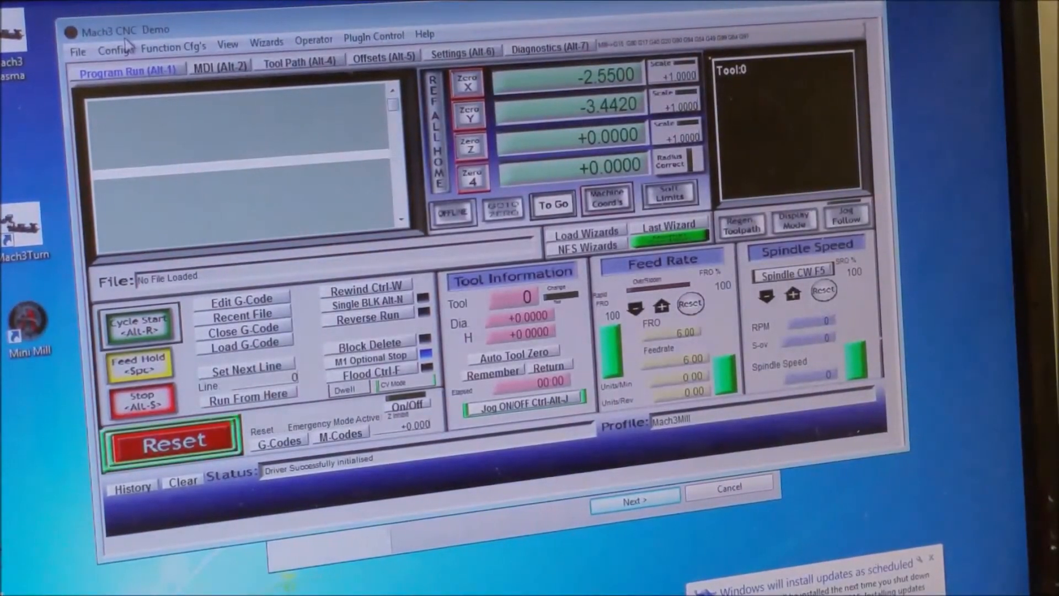
pyautogui.click(112, 48)
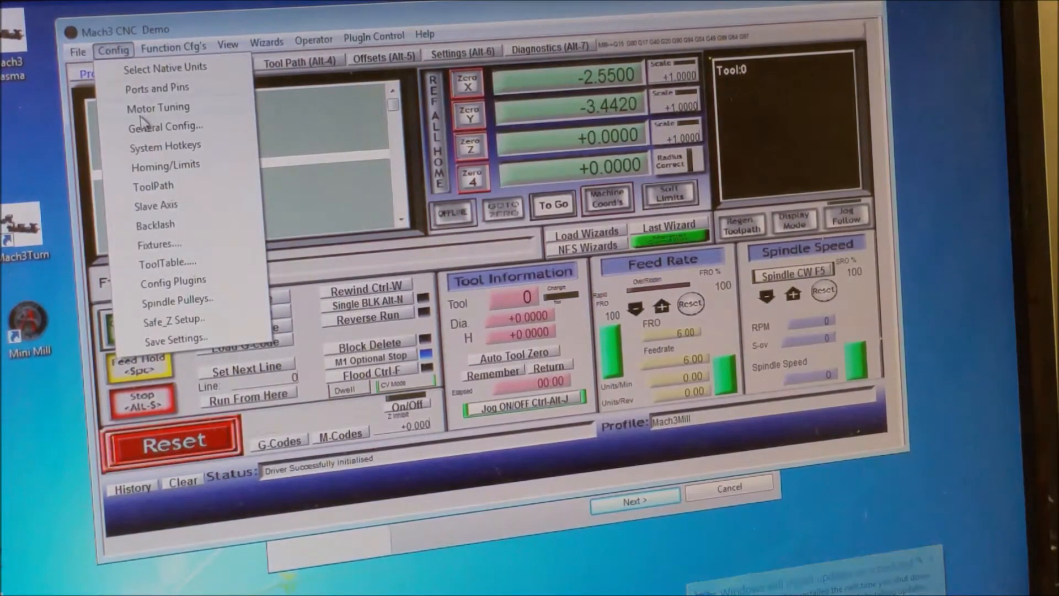
pyautogui.click(156, 87)
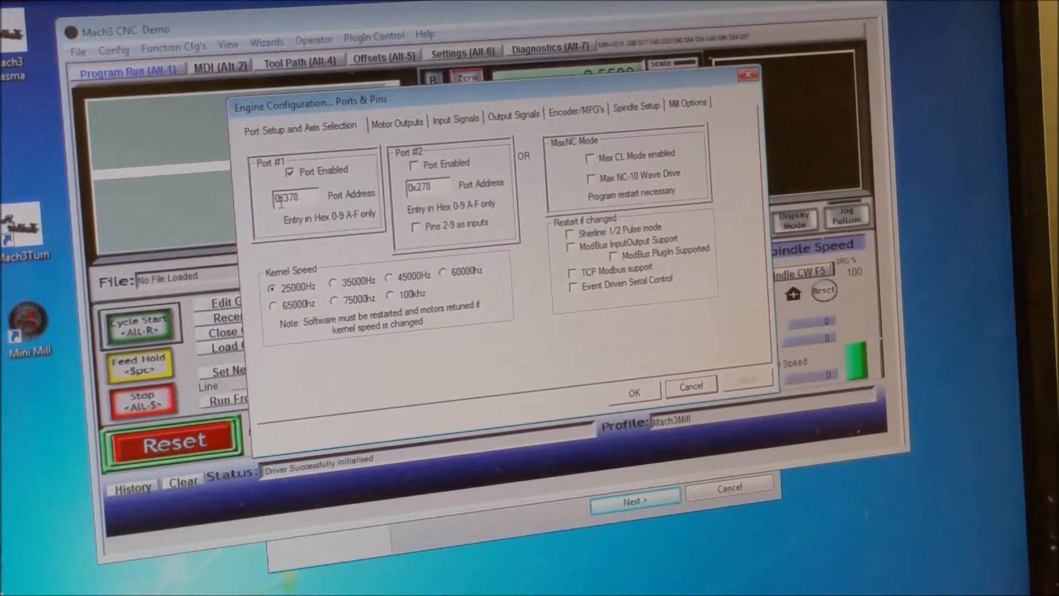
pyautogui.click(289, 170)
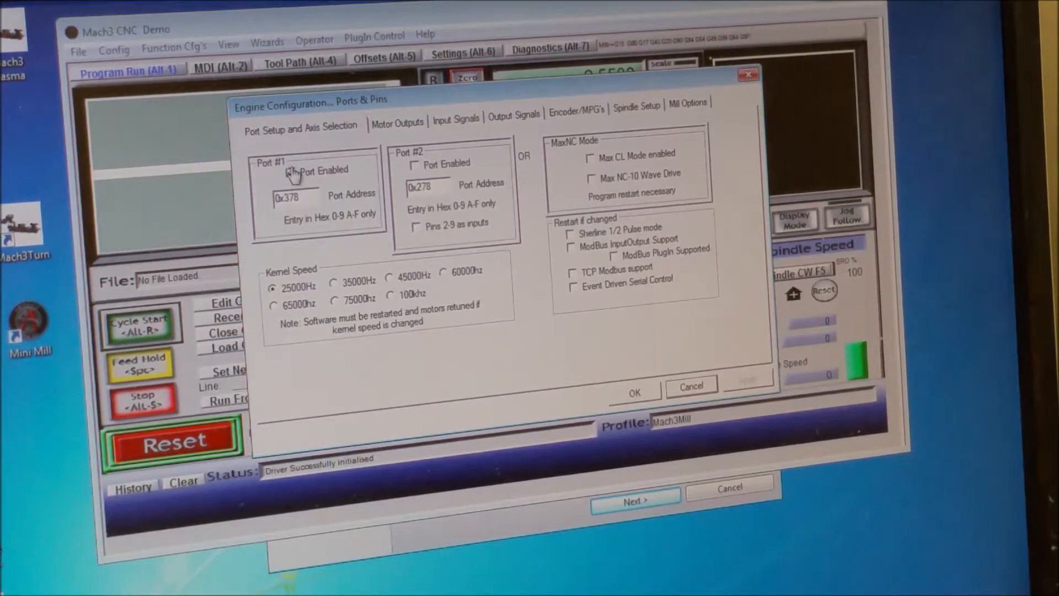
pyautogui.click(290, 170)
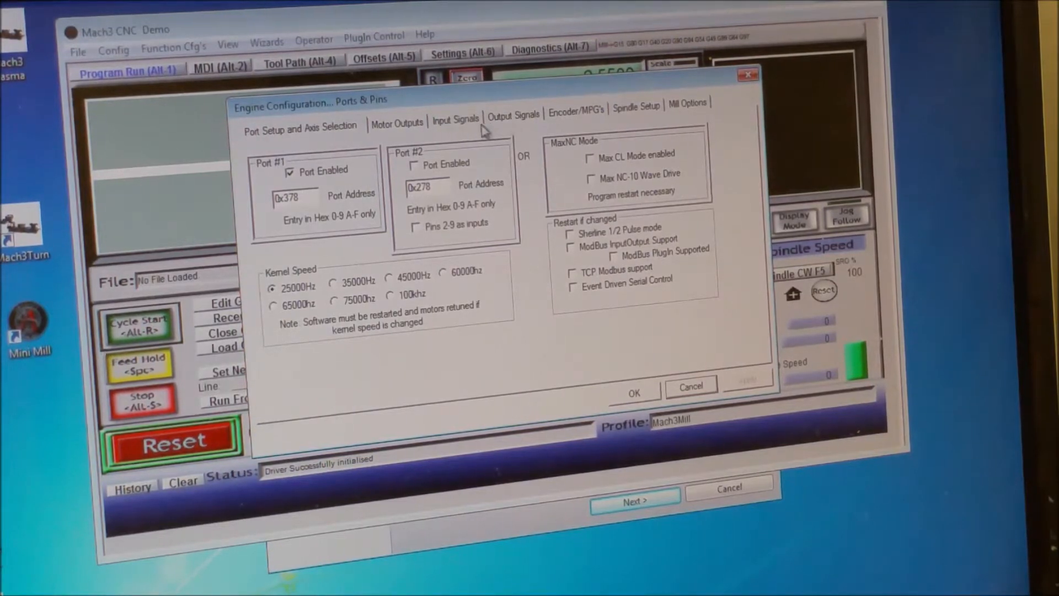
pyautogui.click(456, 115)
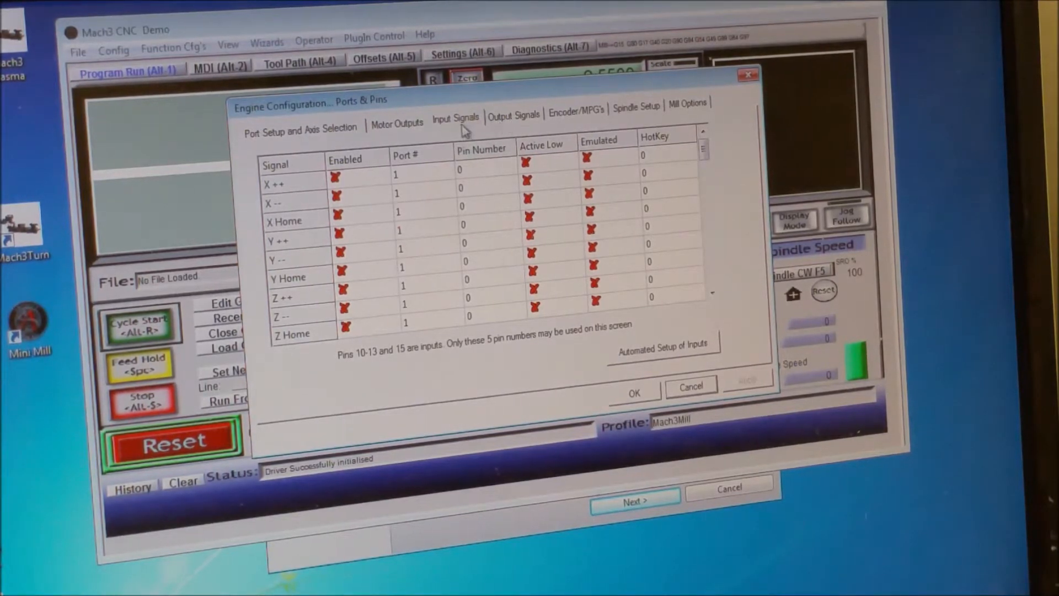
# - On Motor Outputs, set X direction pin 3, Y step pin 4 and Y direction pin 5
pyautogui.click(397, 122)
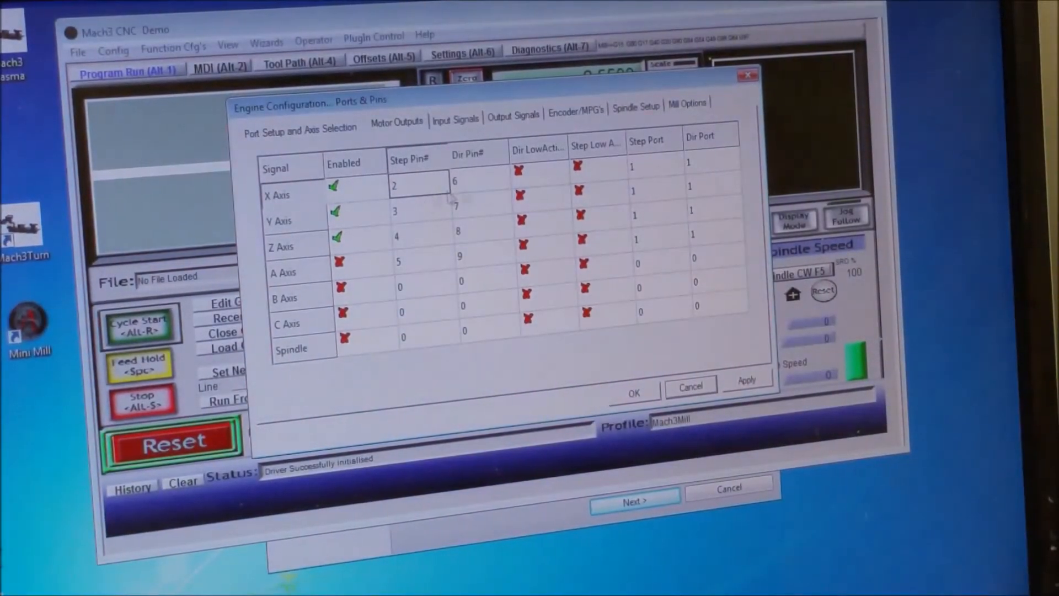
pyautogui.click(479, 178)
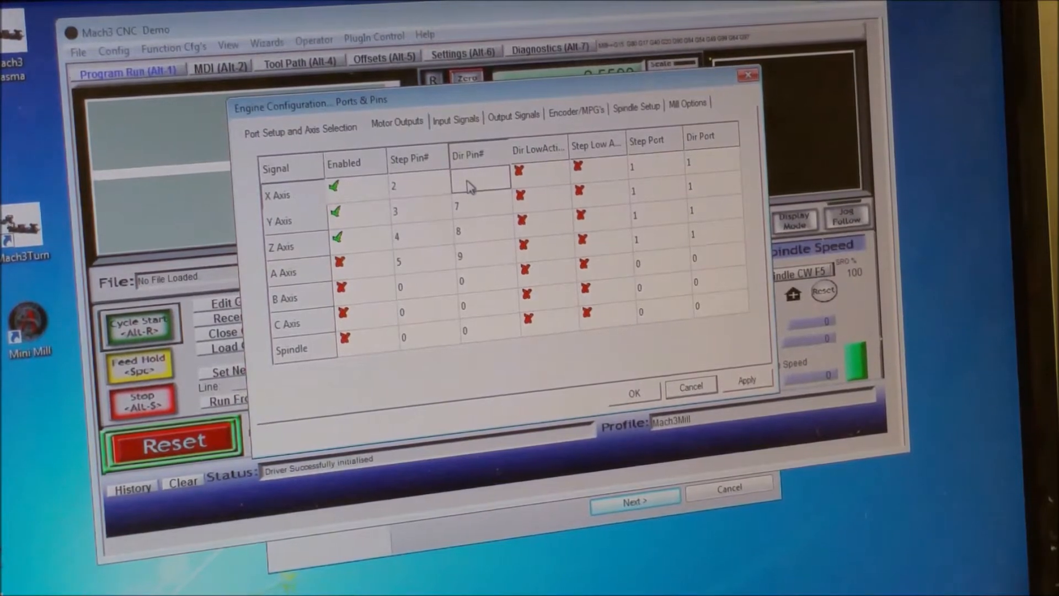
pyautogui.write('3')
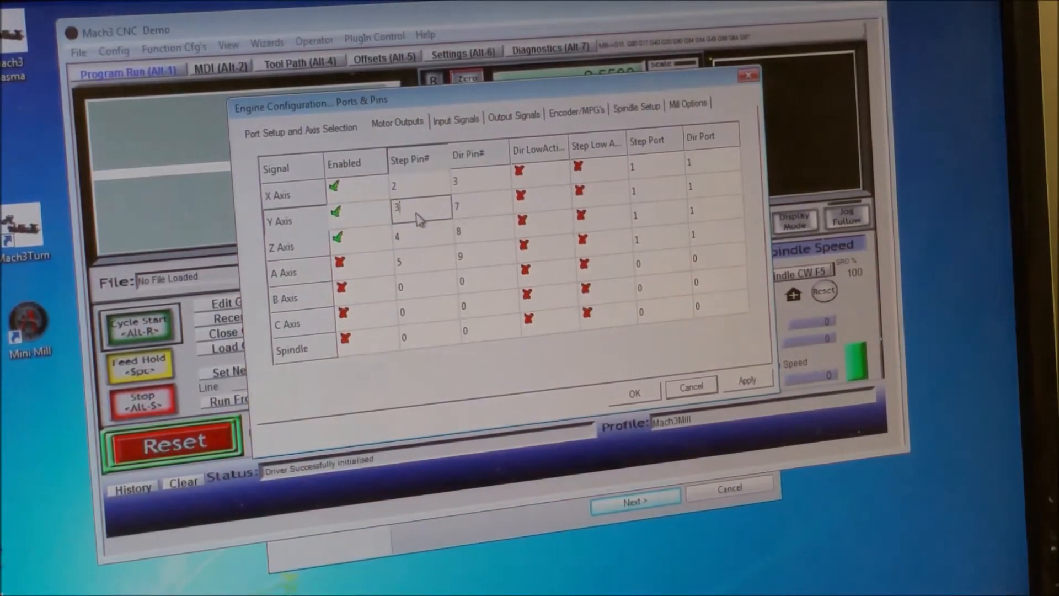
pyautogui.write('4')
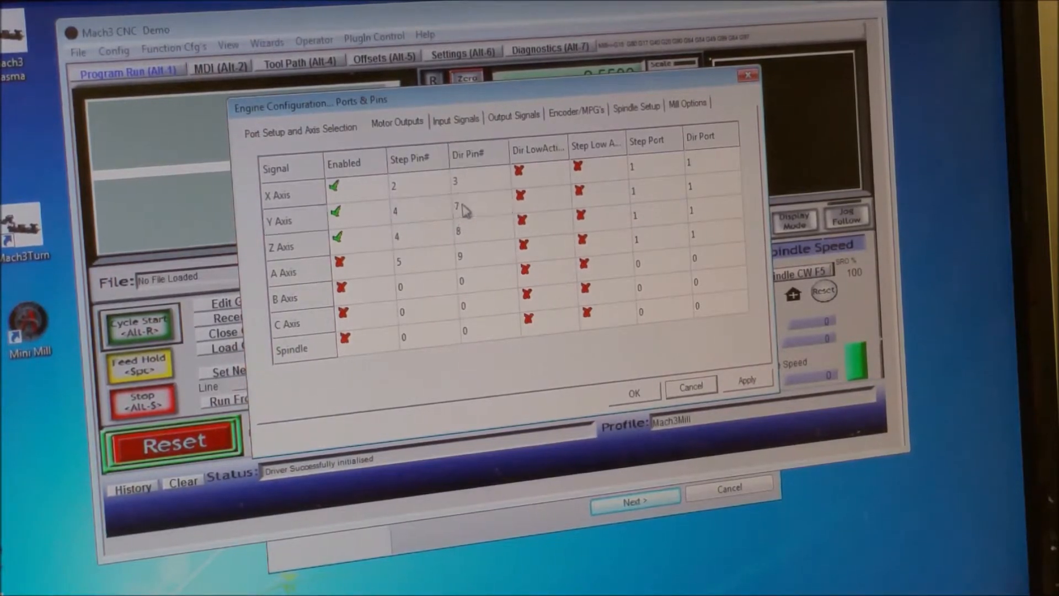
pyautogui.click(459, 211)
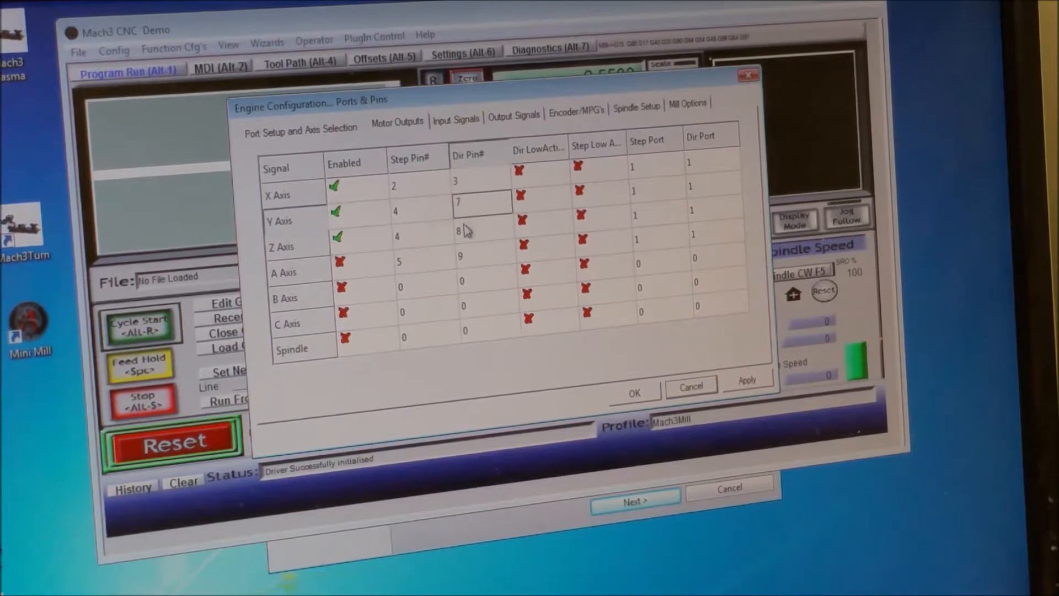
pyautogui.write('5')
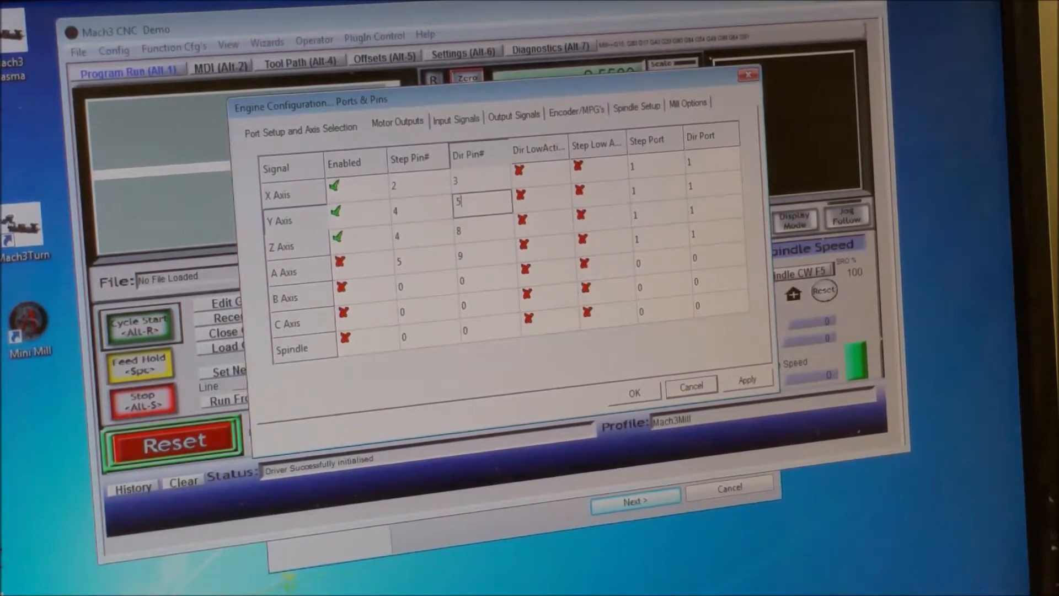
# - Set the Z axis step pin to 6 and direction pin to 7
pyautogui.click(419, 238)
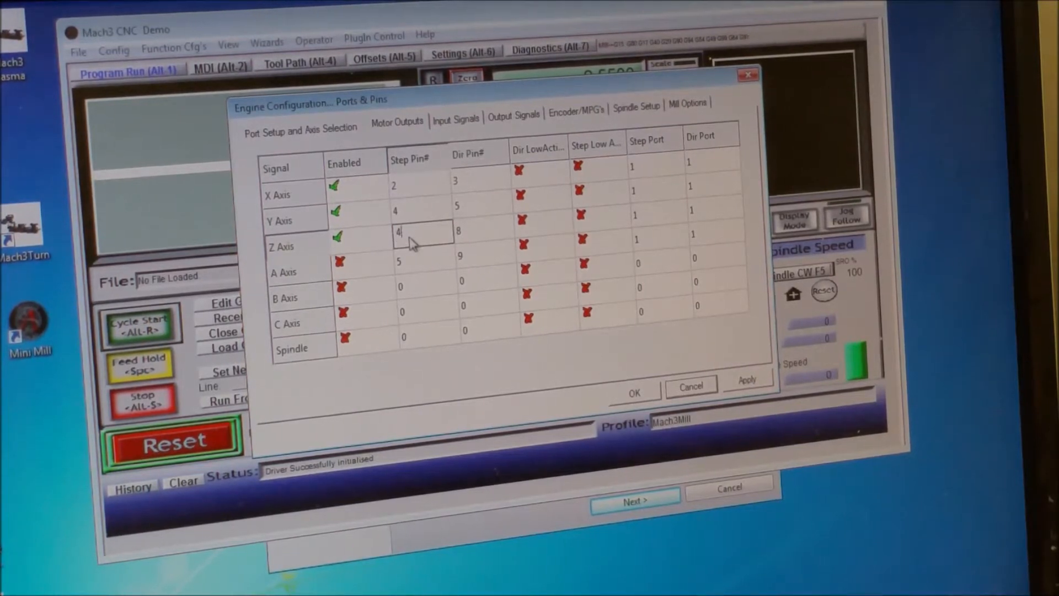
pyautogui.press('backspace')
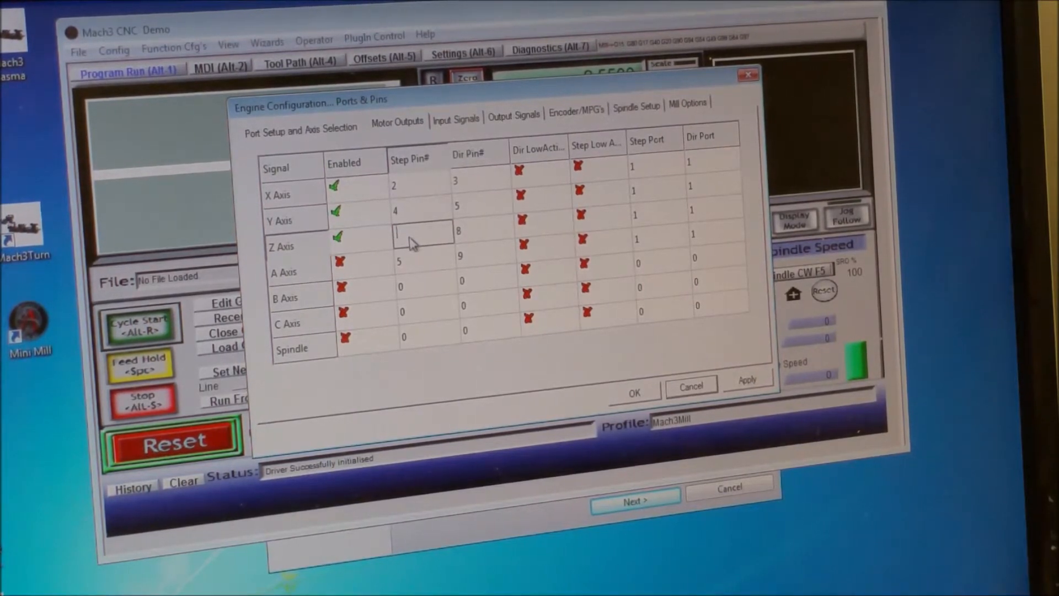
pyautogui.write('6')
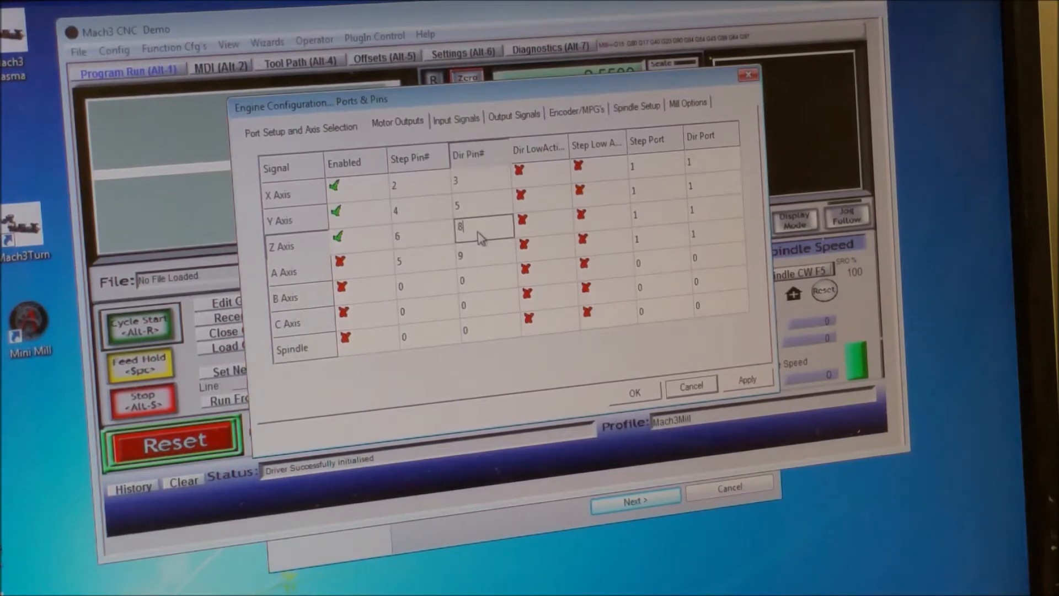
pyautogui.write('7')
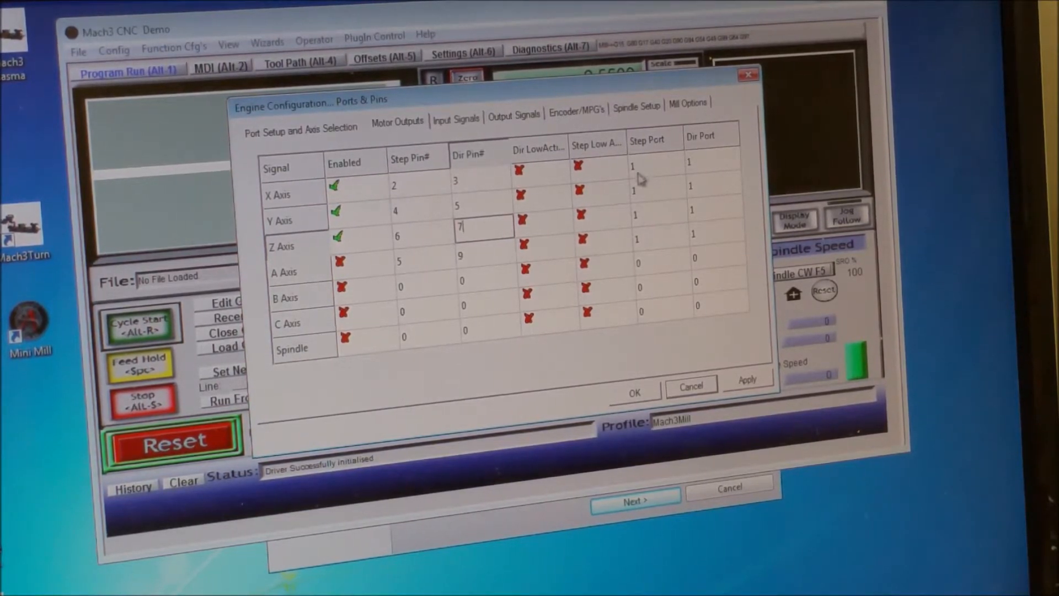
pyautogui.moveTo(689, 169)
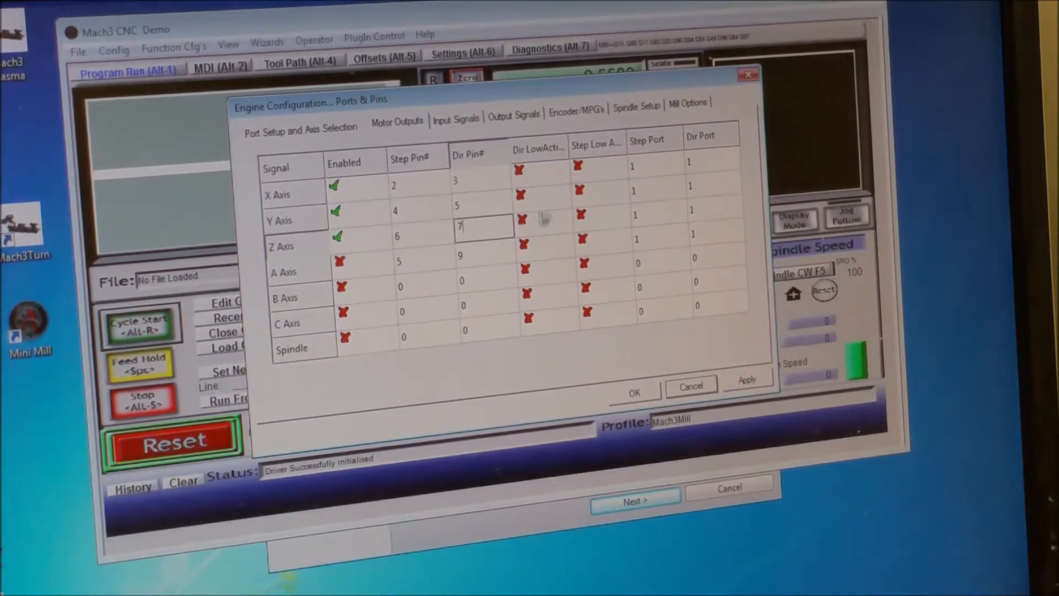
pyautogui.moveTo(563, 179)
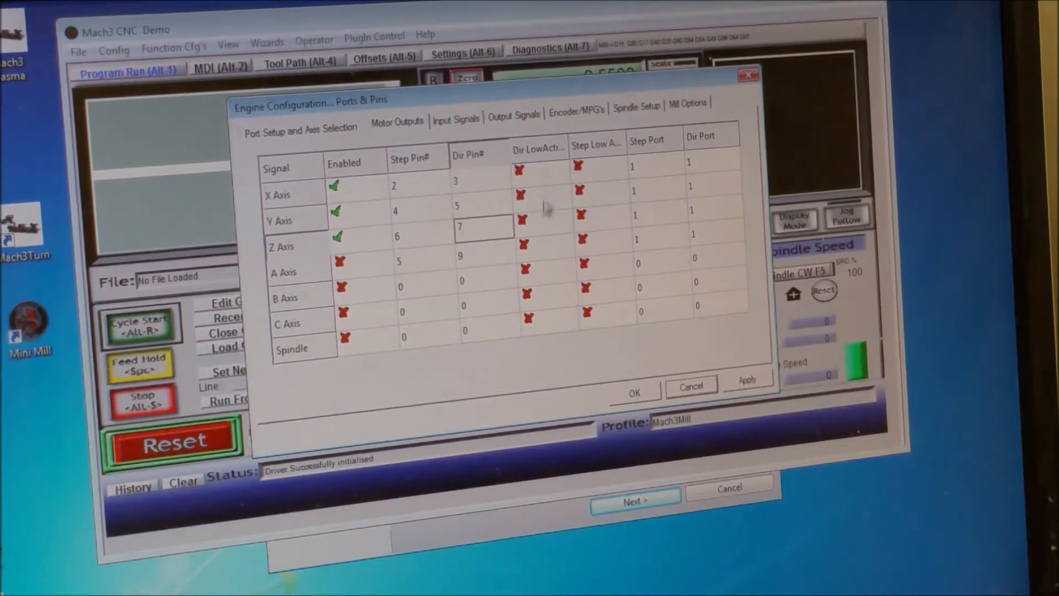
pyautogui.moveTo(550, 187)
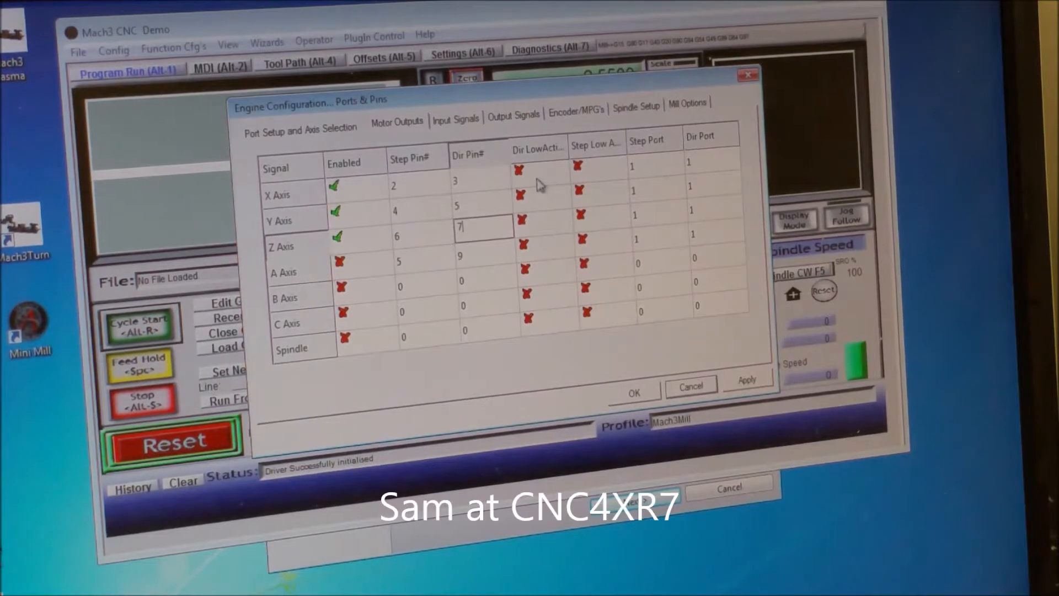
# - Tick the active-low step and direction boxes for X, Y, Z, apply them and close Ports and Pins
pyautogui.click(519, 168)
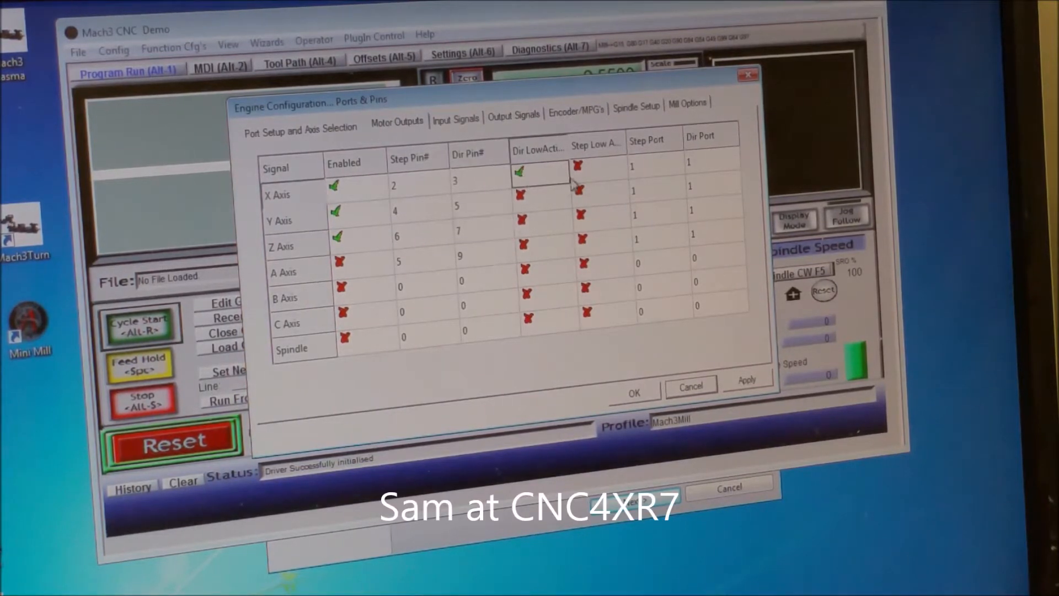
pyautogui.click(537, 196)
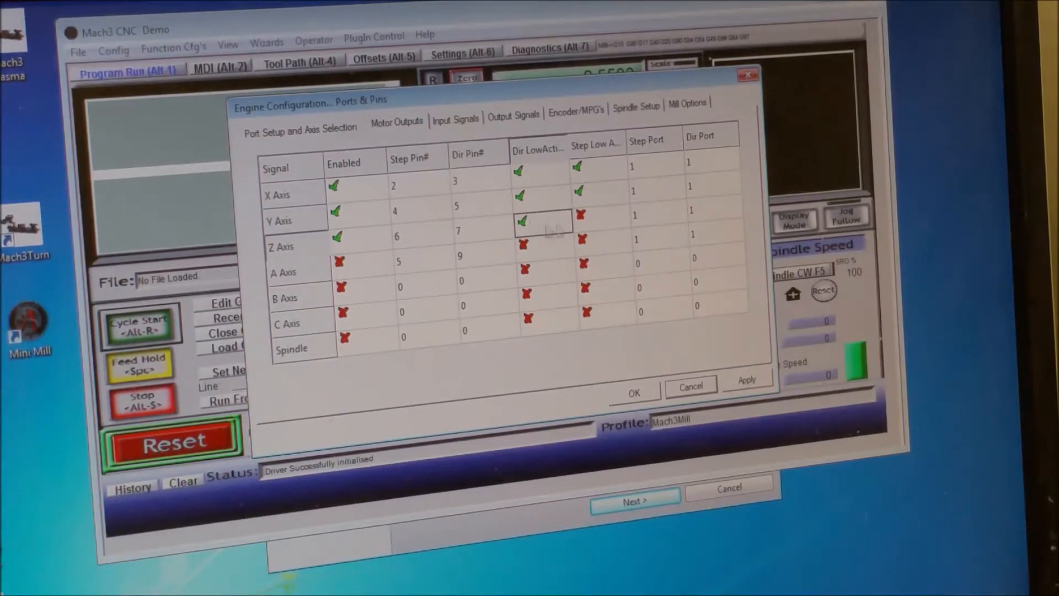
pyautogui.click(581, 215)
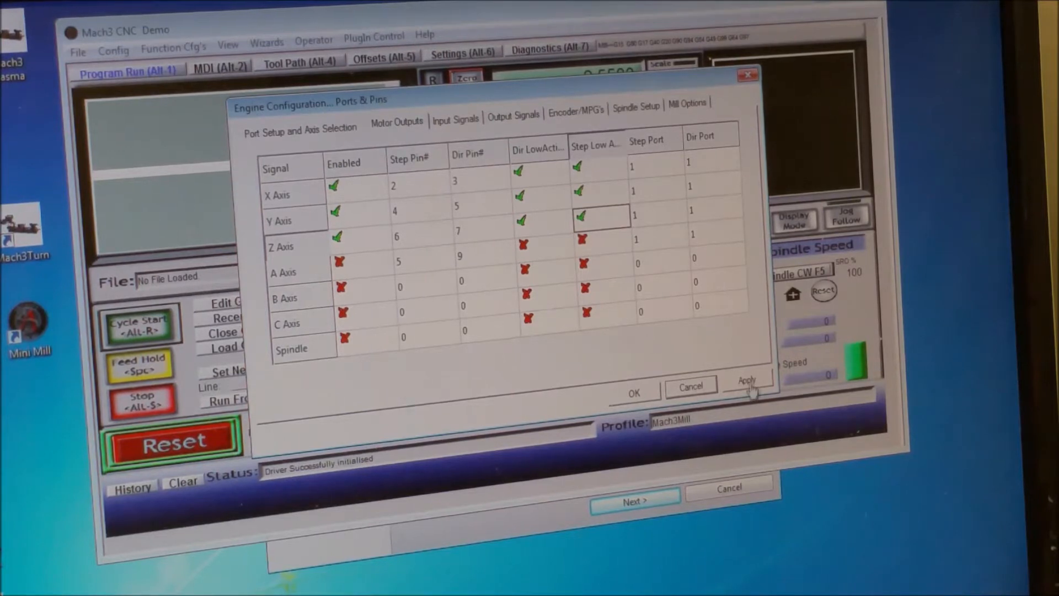
pyautogui.click(747, 380)
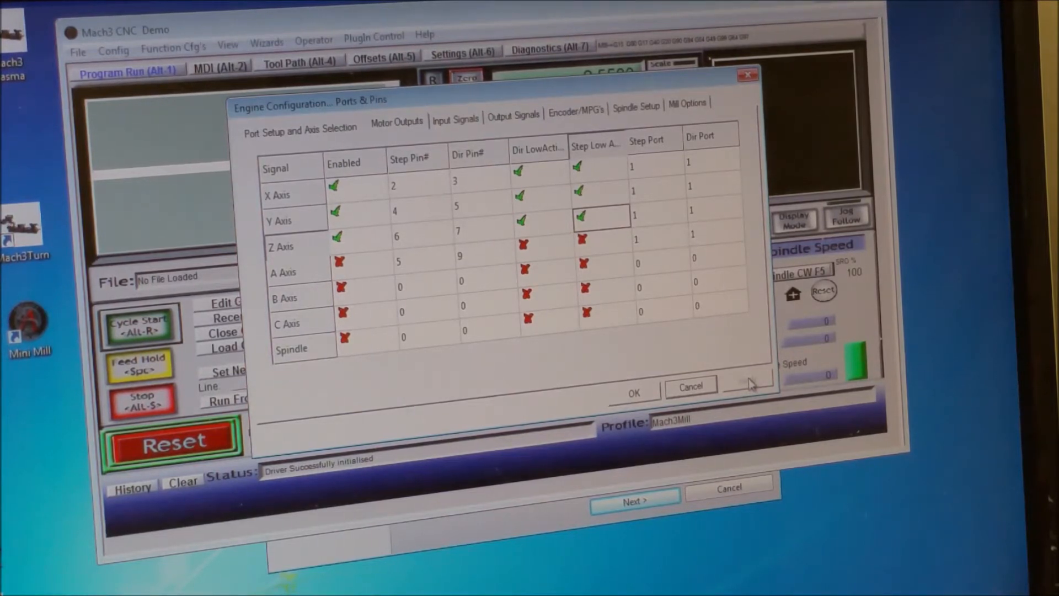
pyautogui.click(633, 390)
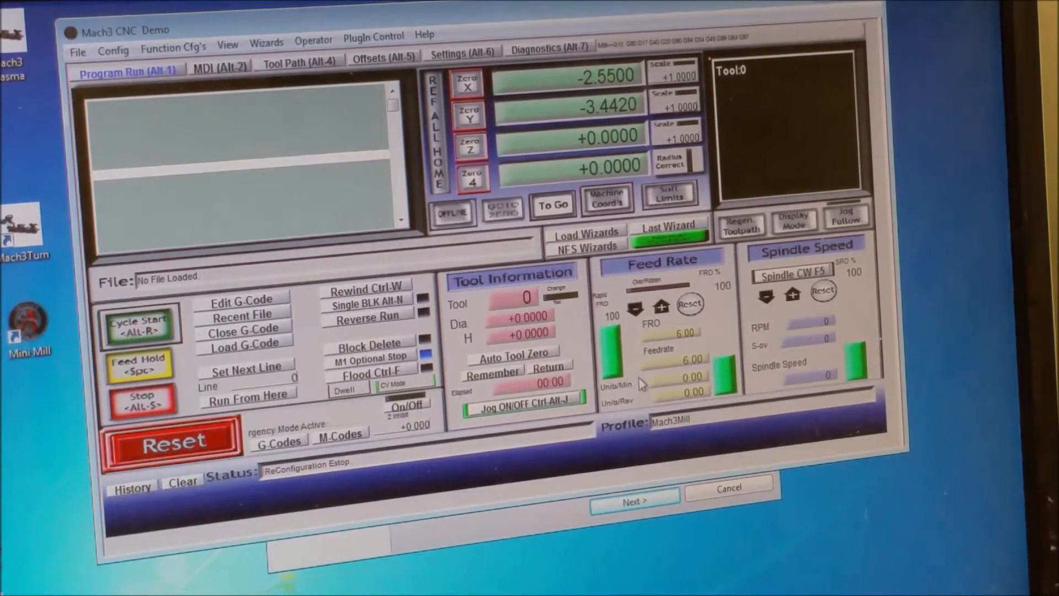
# - Reset Mach3 so the axes move to X -4.676, Y -8.445, Z -1.489
pyautogui.click(171, 441)
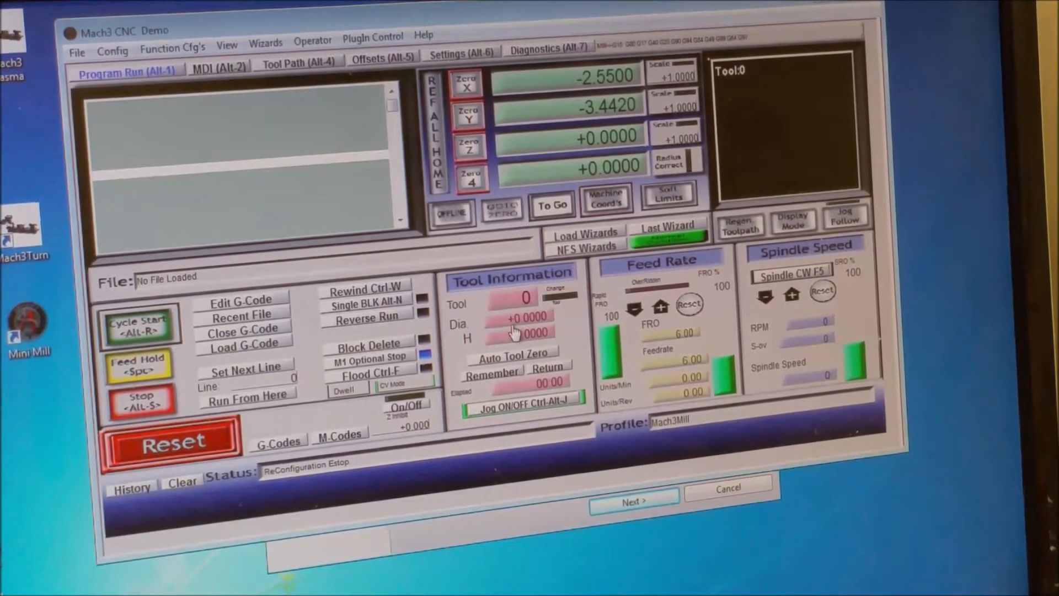
pyautogui.click(171, 441)
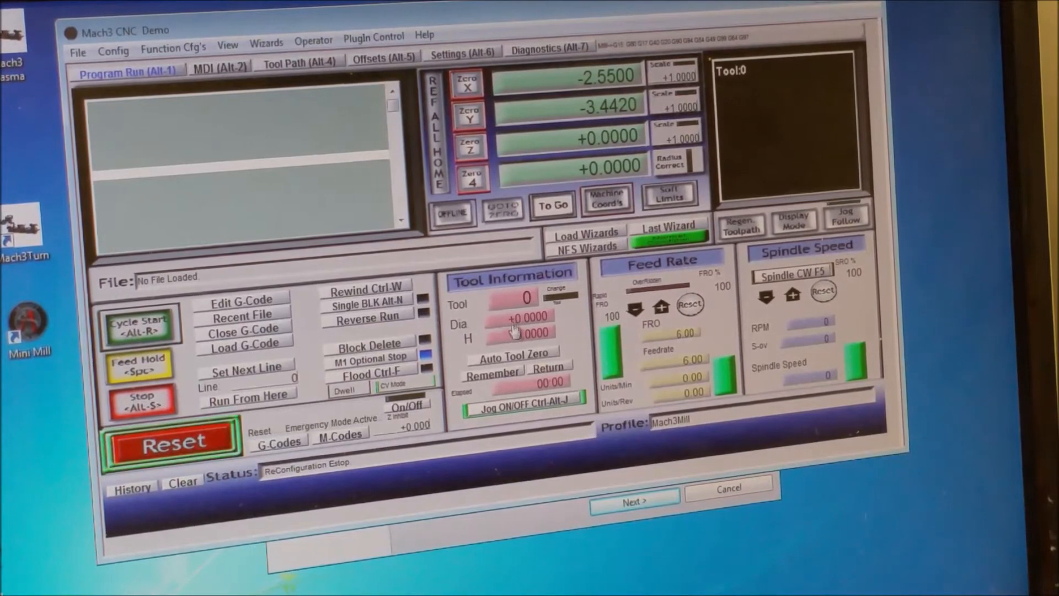
pyautogui.click(172, 443)
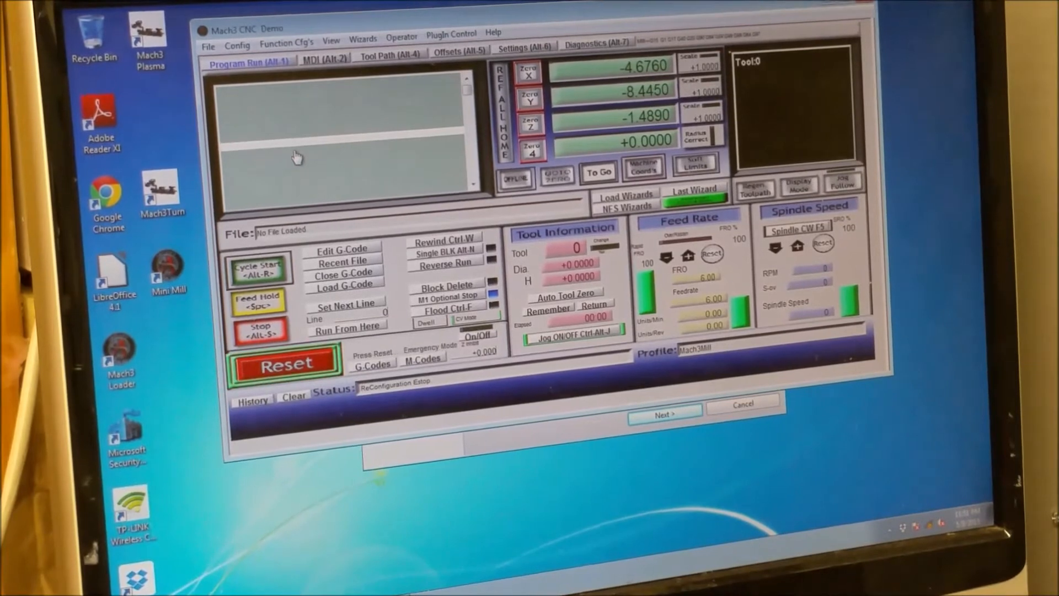
# - Review the Motor Home/SoftLimits settings from Config and OK the dialog unchanged
pyautogui.click(284, 363)
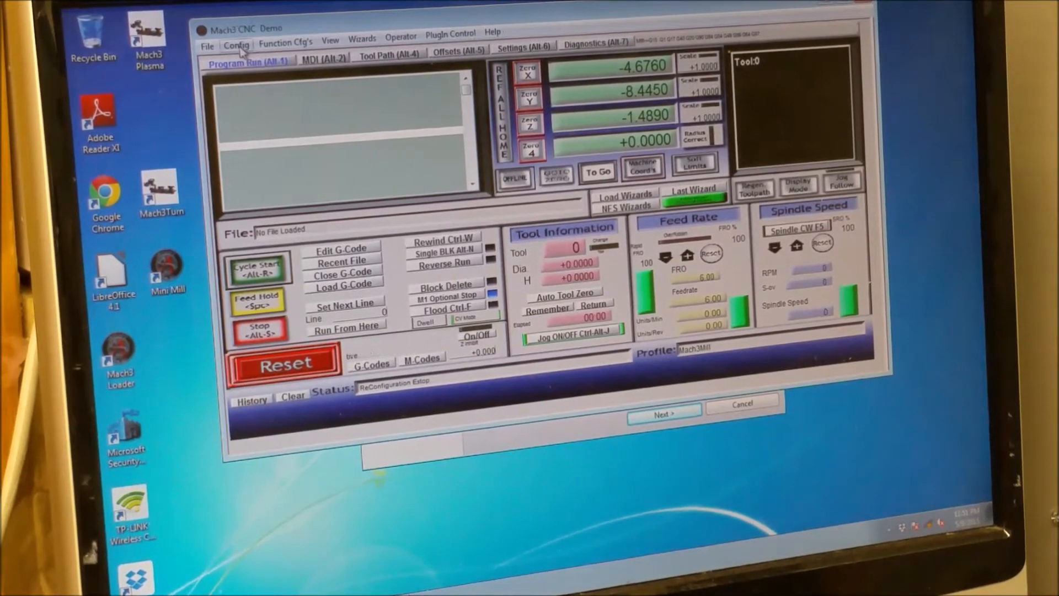
pyautogui.click(236, 44)
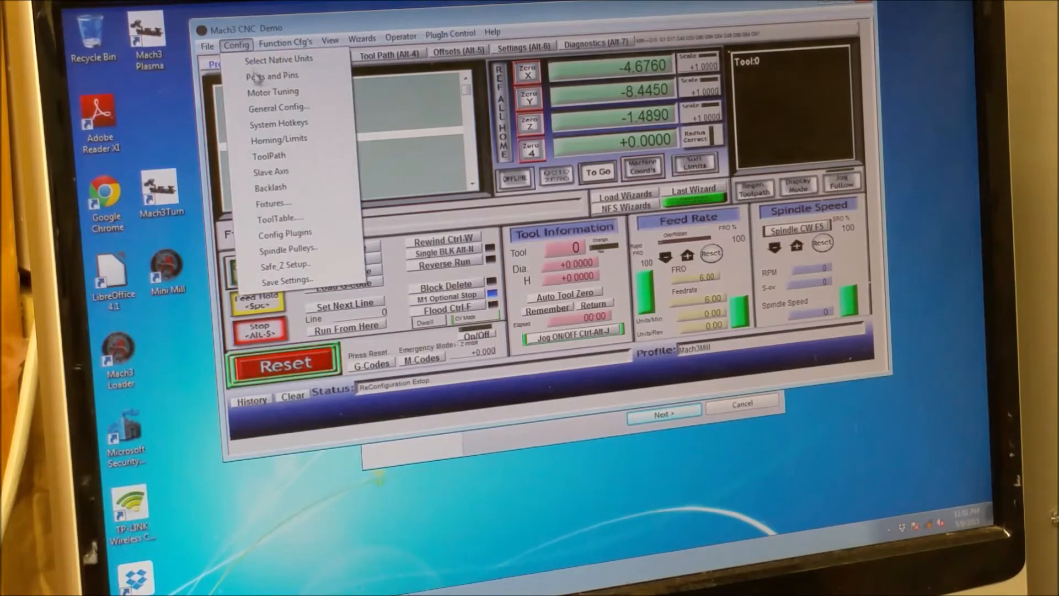
pyautogui.click(277, 139)
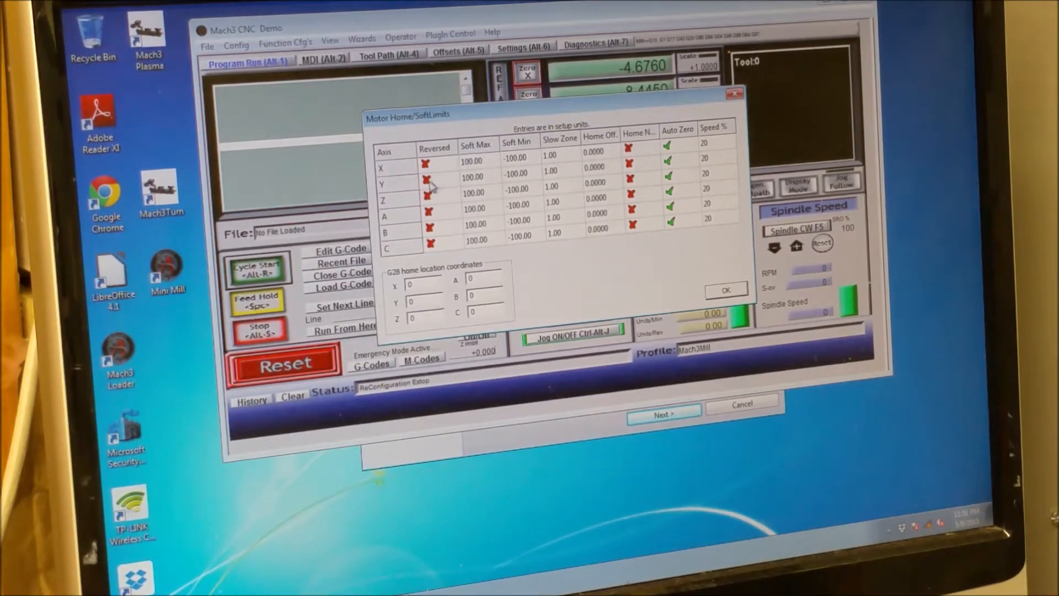
pyautogui.click(429, 182)
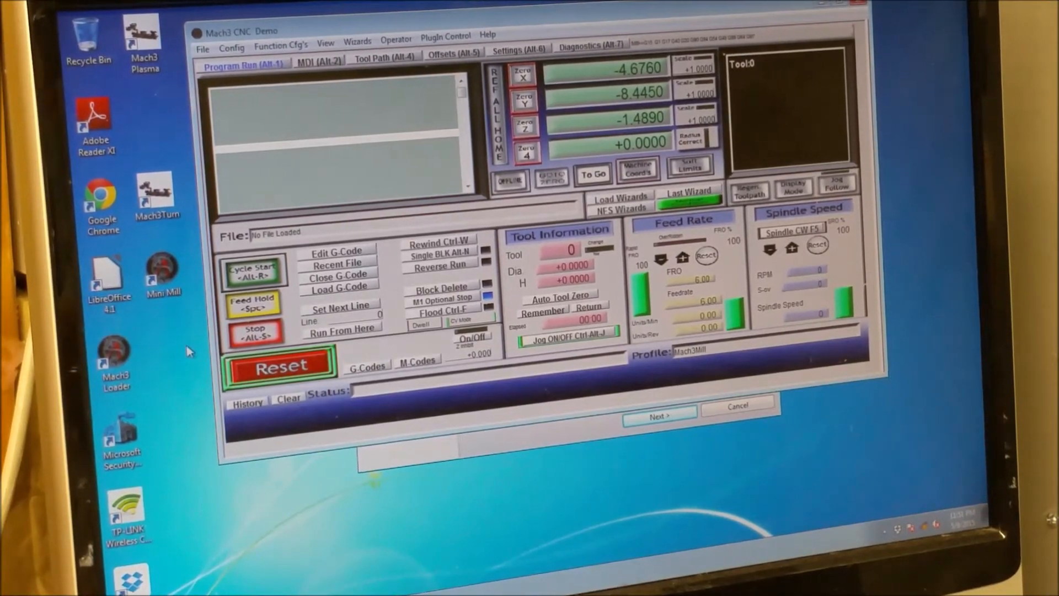
# - Drop down the Config menu to list the machine configuration options
pyautogui.click(241, 72)
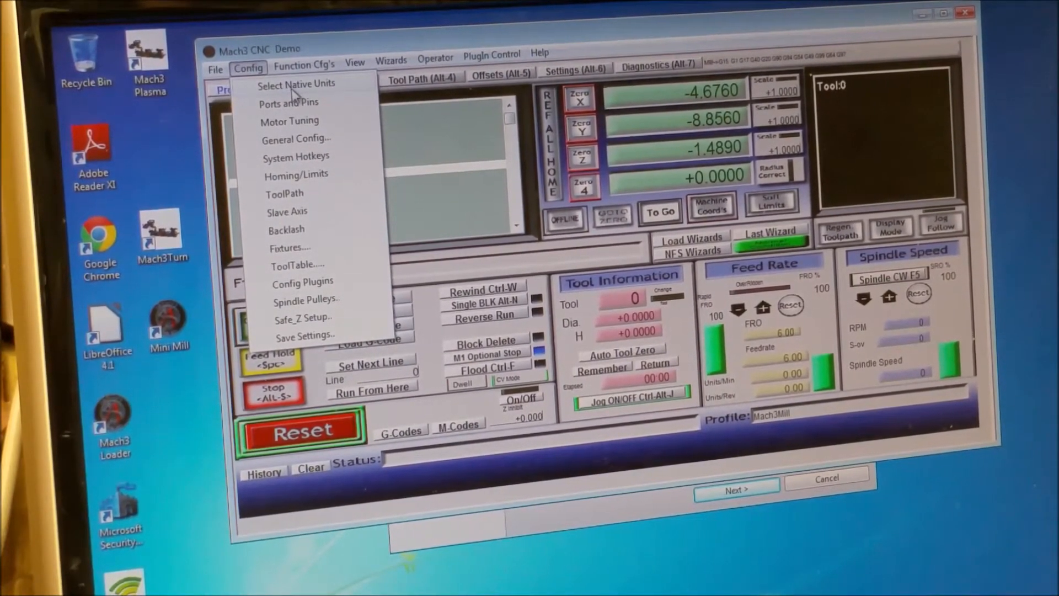
# - Select Native Units, acknowledge the warning and confirm inches as the setup units
pyautogui.click(296, 83)
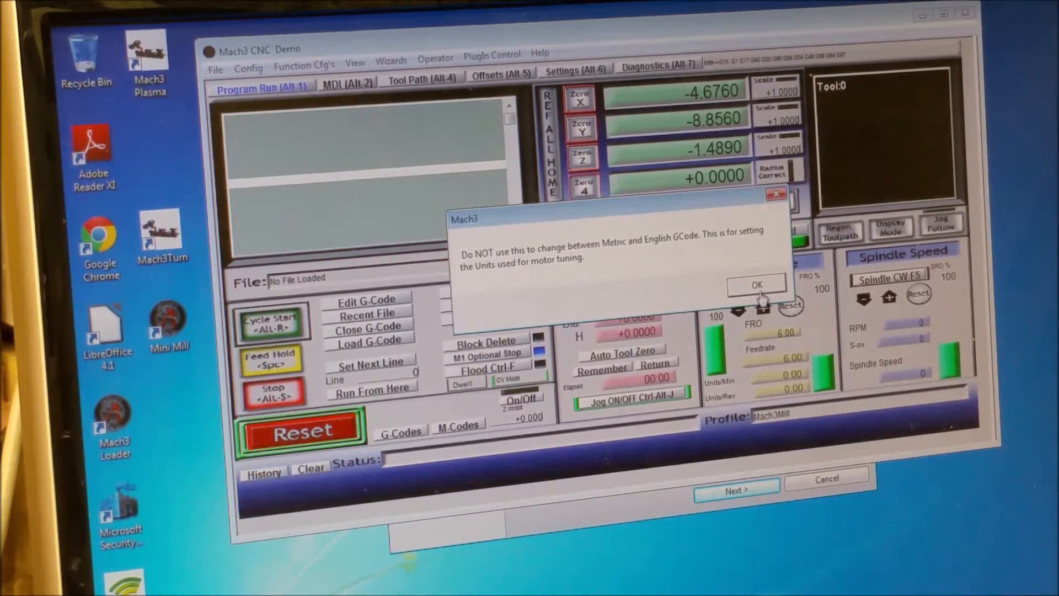
pyautogui.click(755, 284)
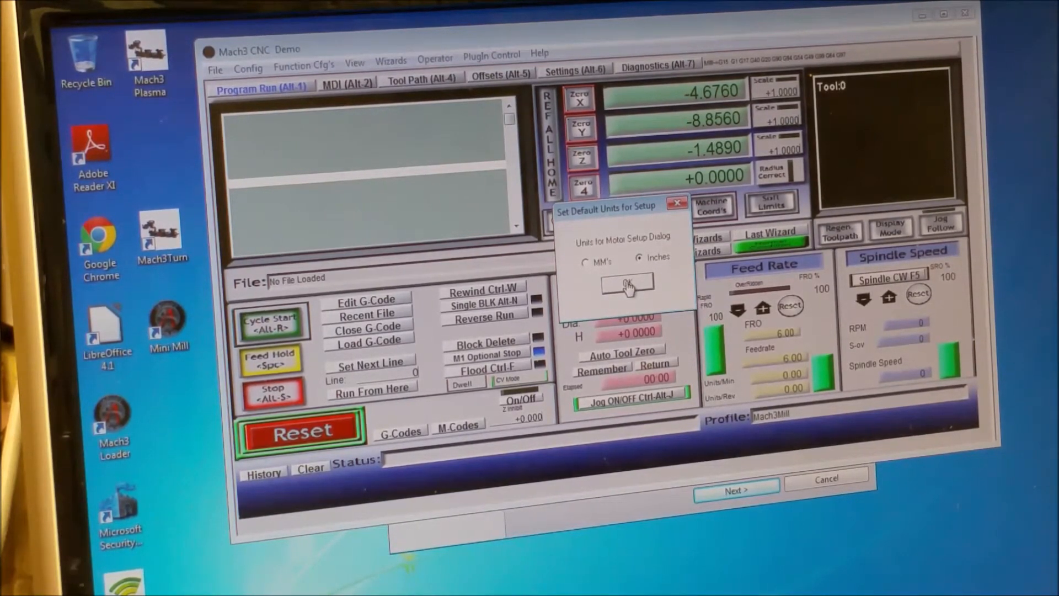
pyautogui.click(627, 283)
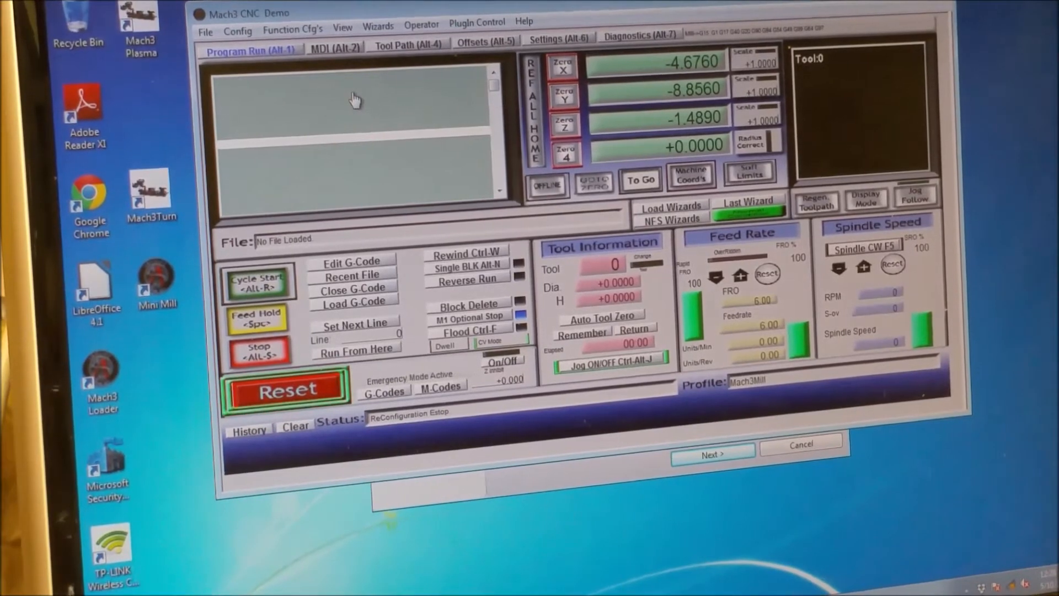
# - Return to Ports and Pins from Config and bring up the Input Signals table
pyautogui.click(286, 389)
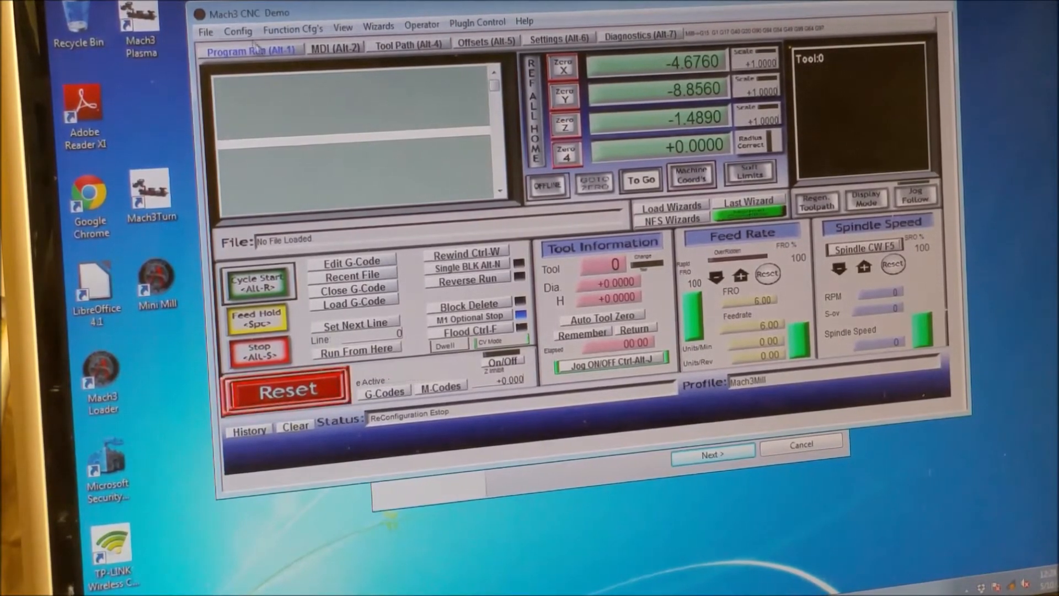
pyautogui.click(237, 31)
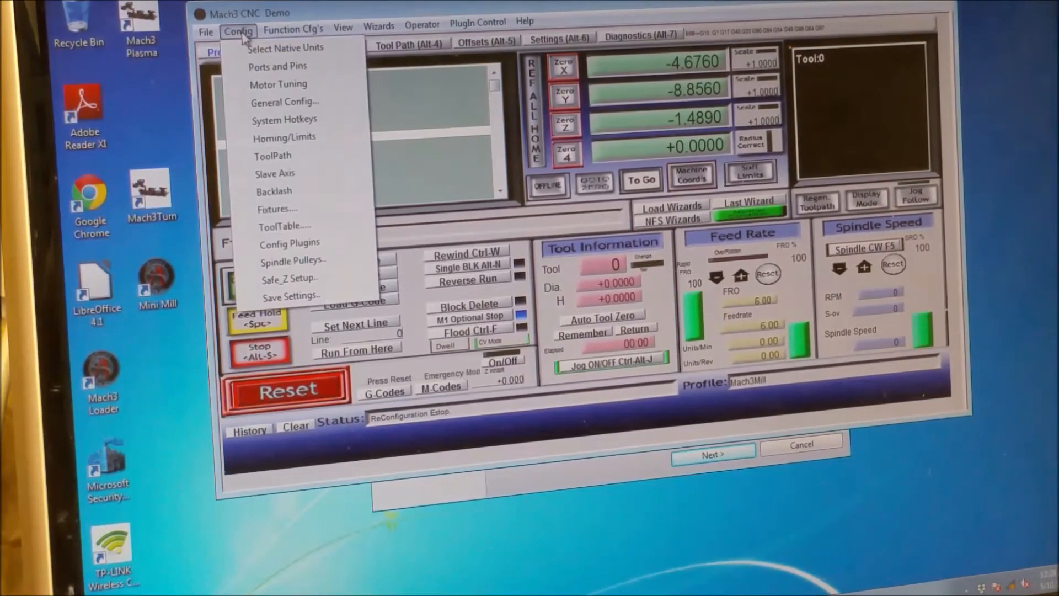
pyautogui.click(278, 66)
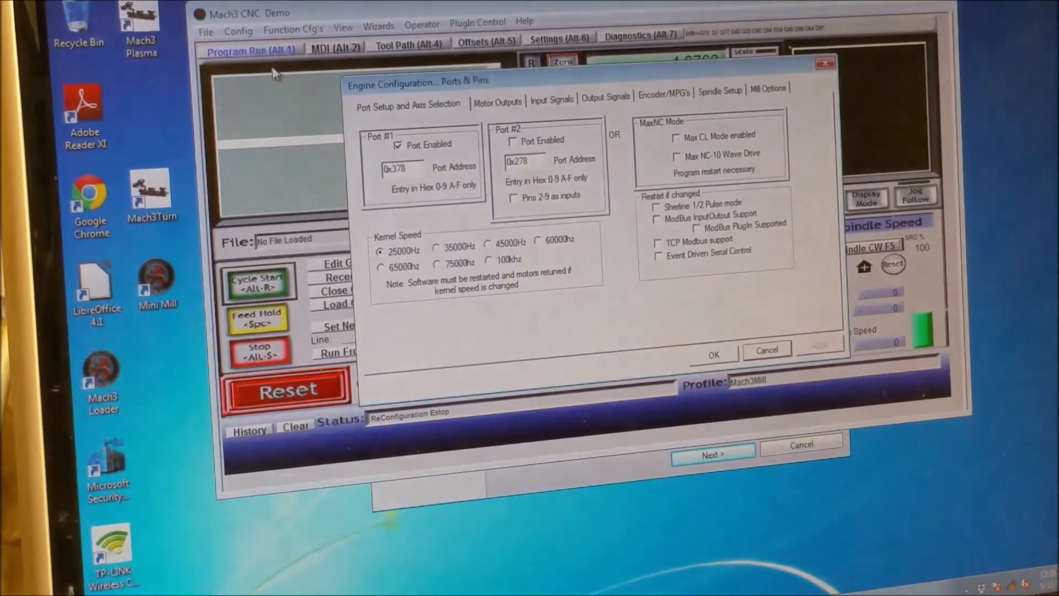
pyautogui.moveTo(585, 111)
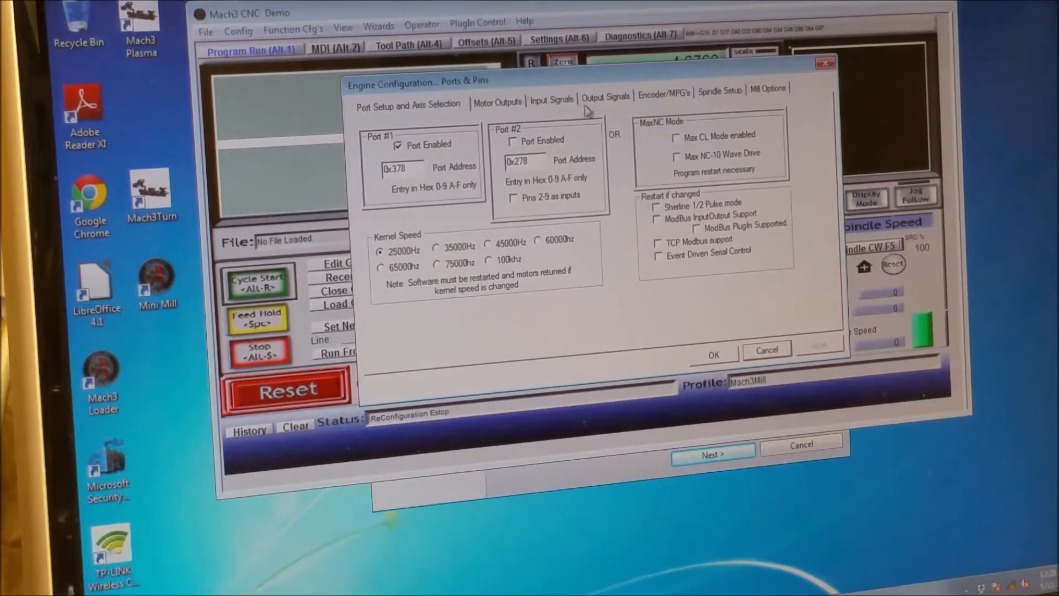
pyautogui.click(551, 97)
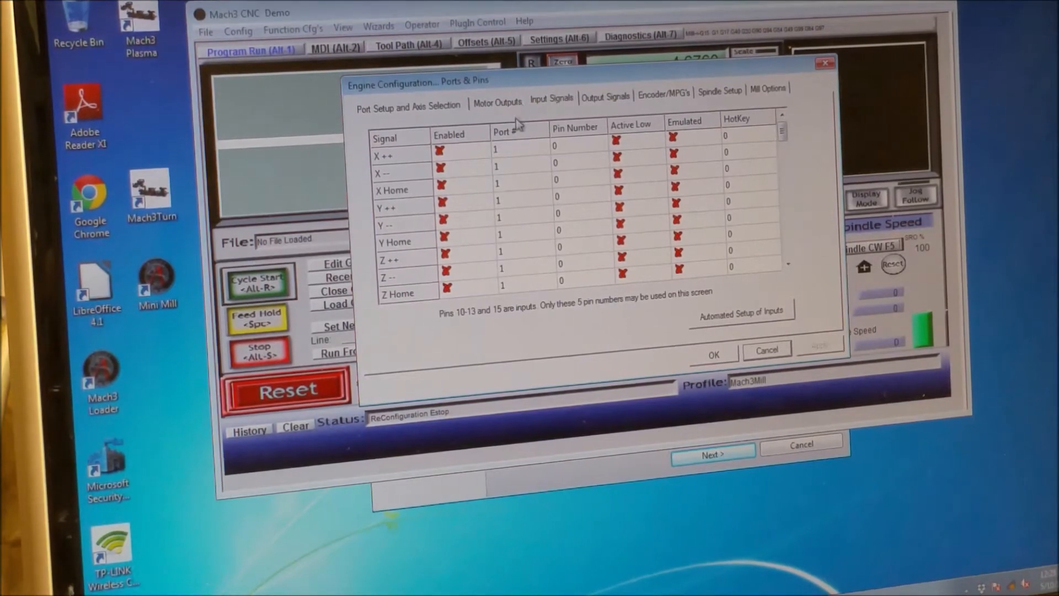
pyautogui.moveTo(462, 196)
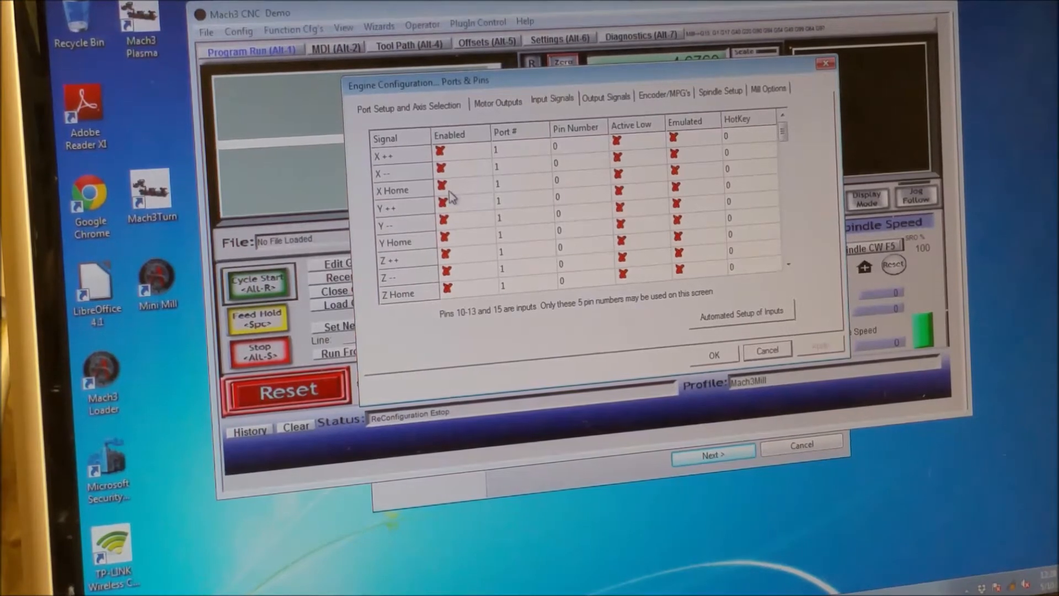
# - Enable the X, Y and Z Home inputs and assign them pins 11, 12 and 13
pyautogui.click(441, 187)
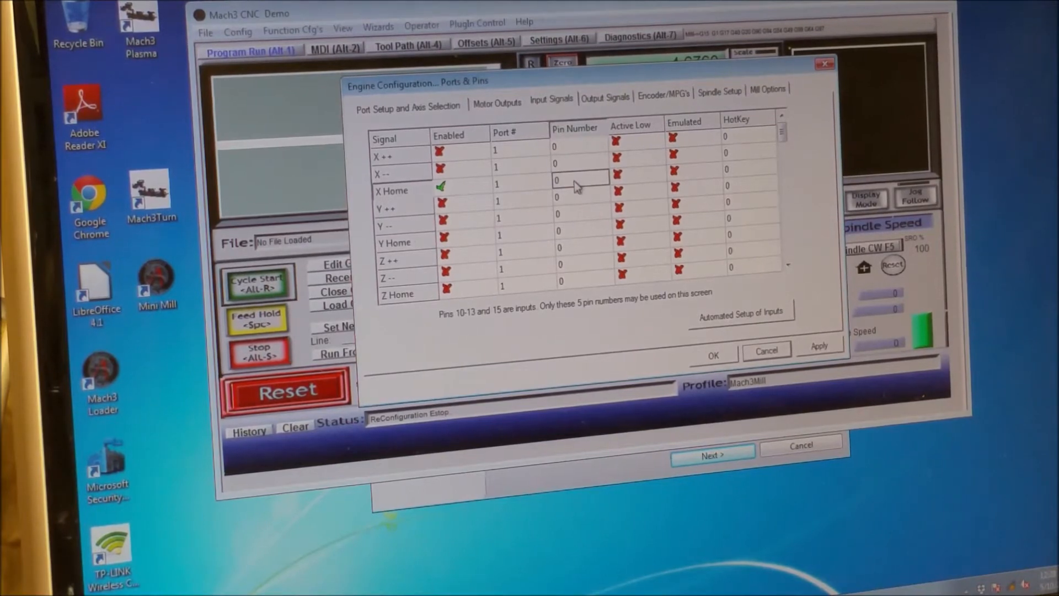
pyautogui.click(577, 180)
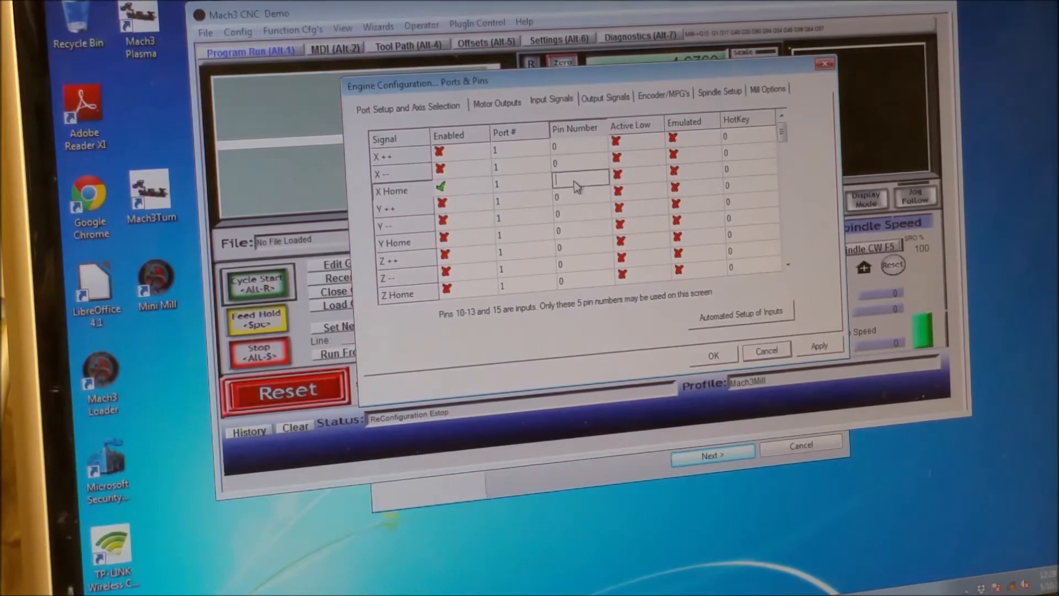
pyautogui.write('11')
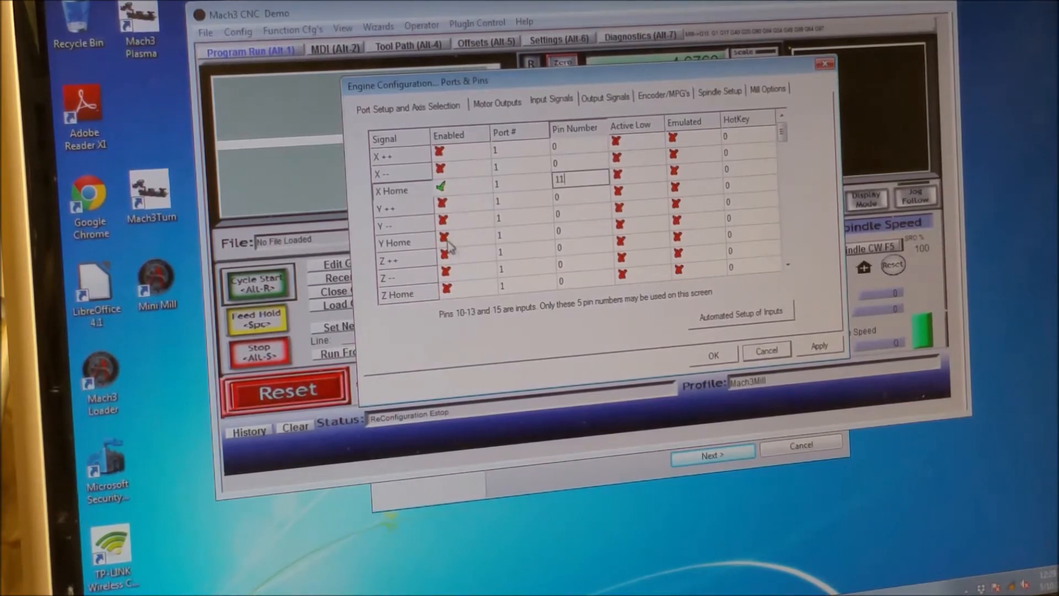
pyautogui.click(444, 239)
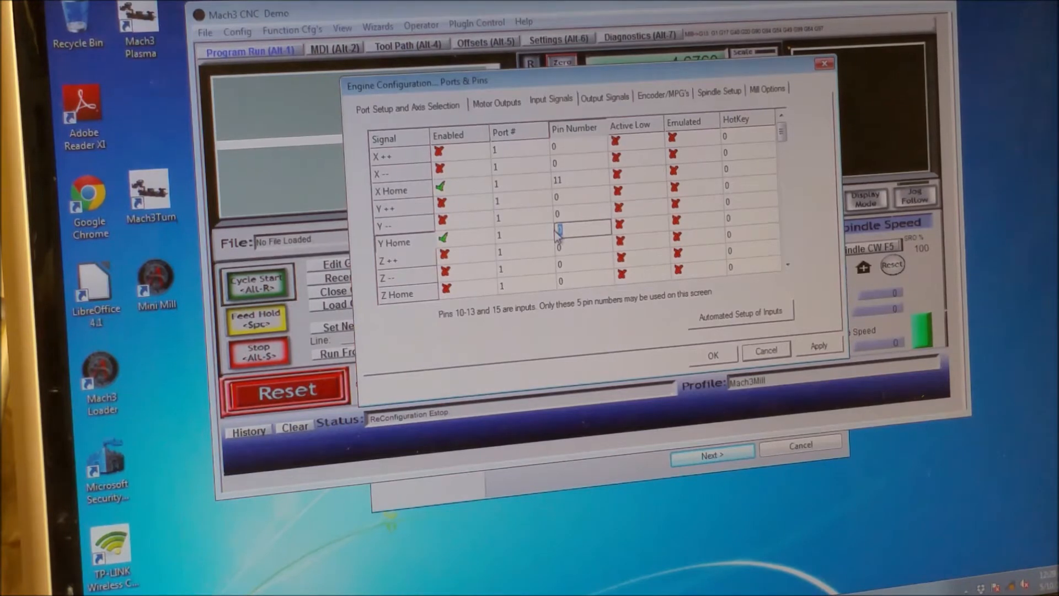
pyautogui.write('12')
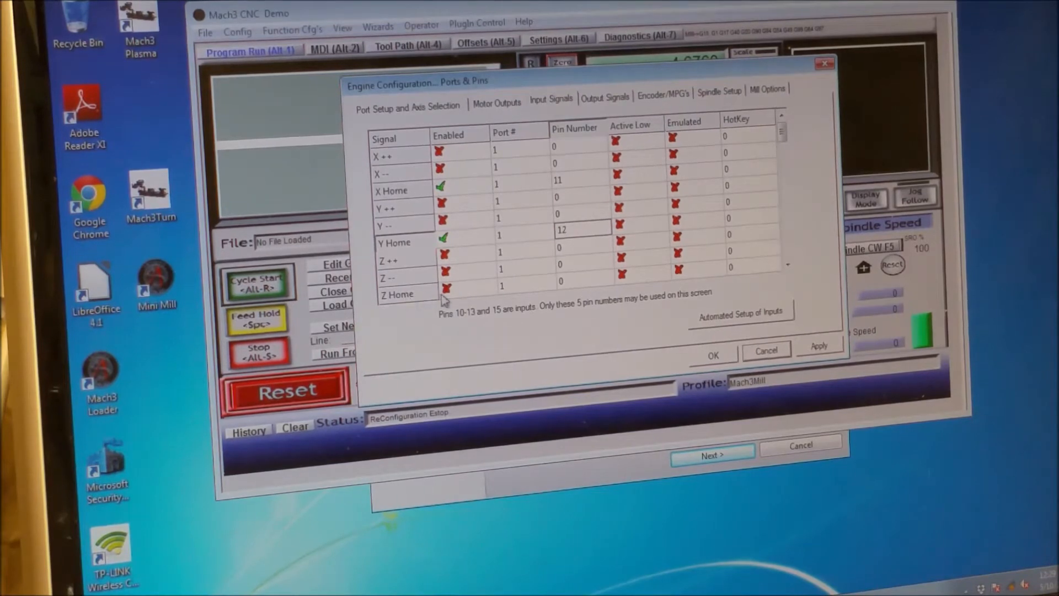
pyautogui.click(445, 293)
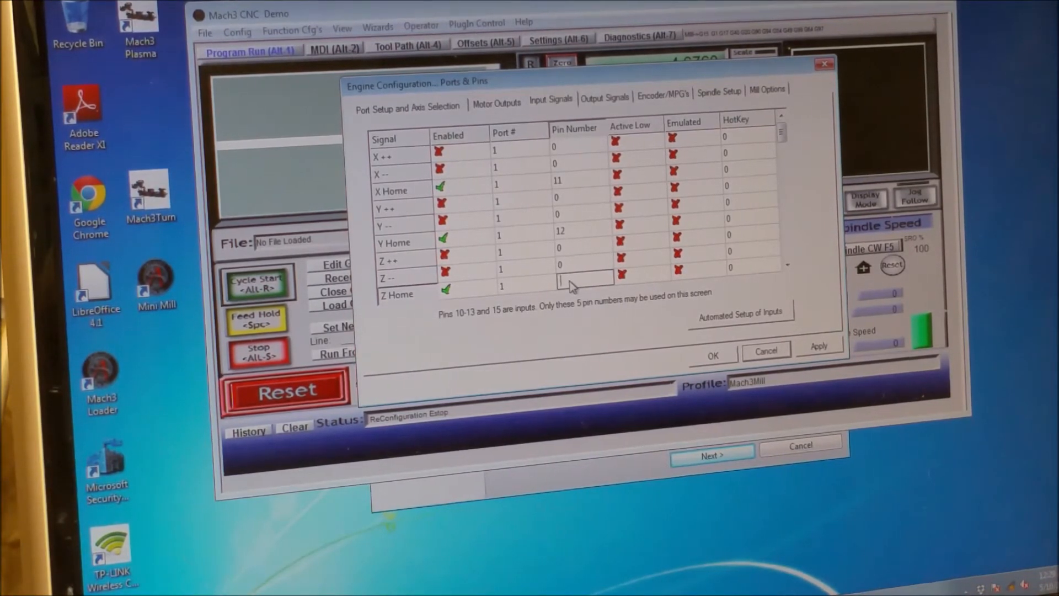
pyautogui.write('13')
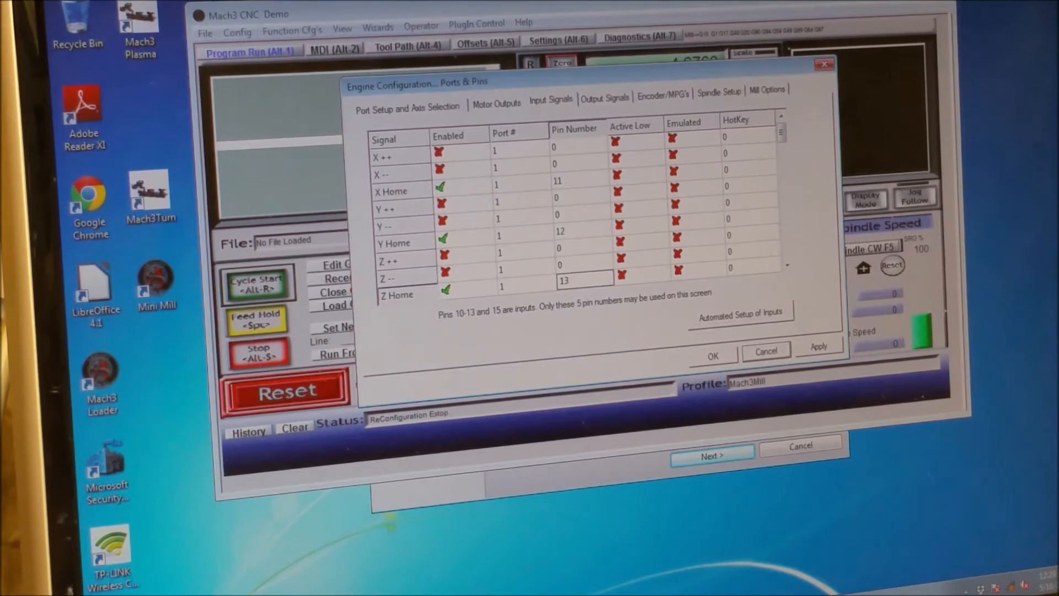
pyautogui.moveTo(647, 156)
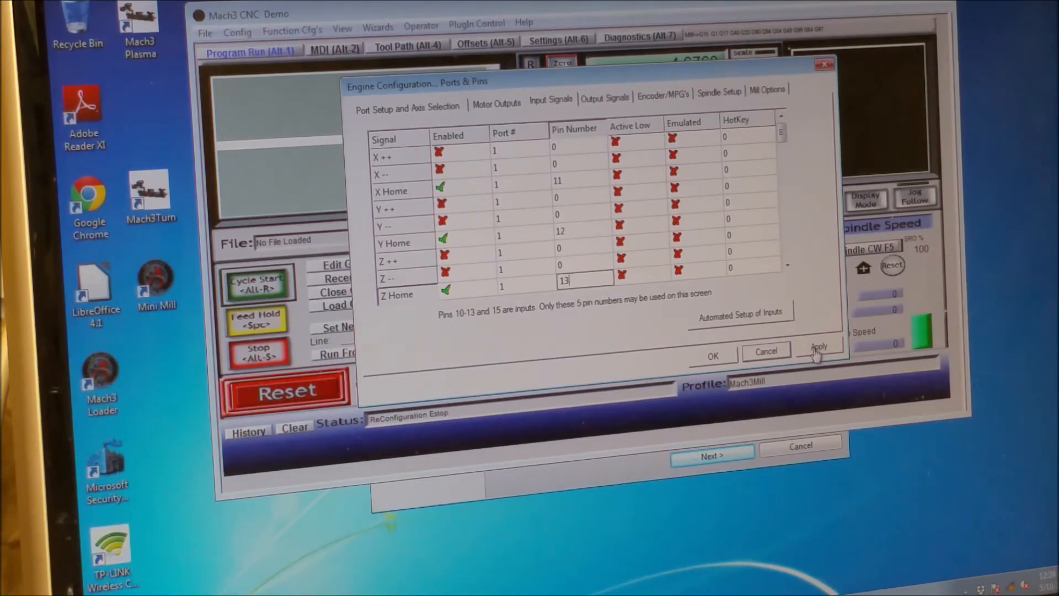
# - Apply the home input pins, visit the Diagnostics page and return to Program Run
pyautogui.click(817, 347)
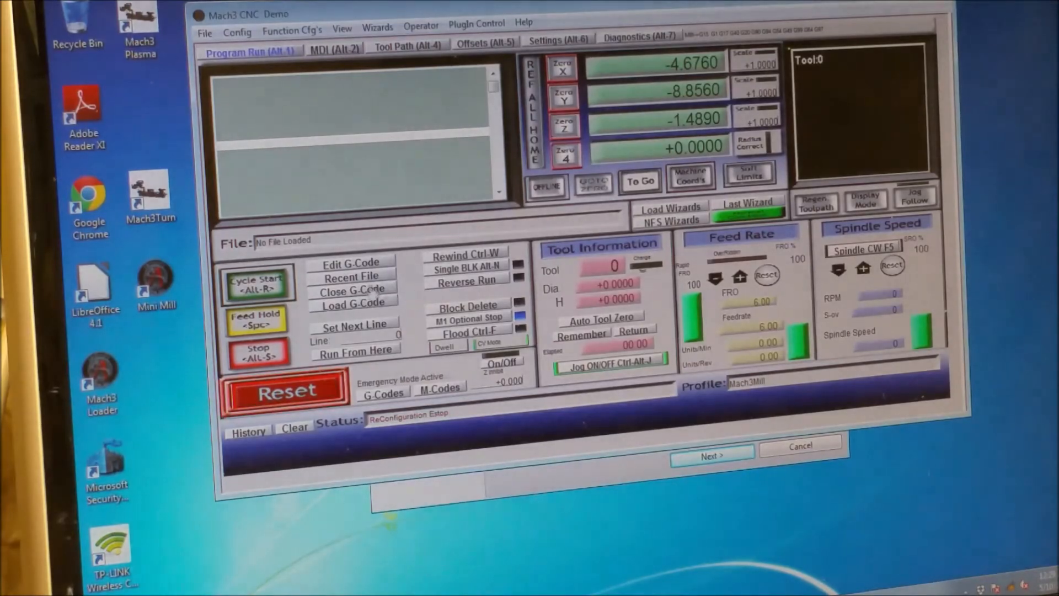
pyautogui.click(638, 37)
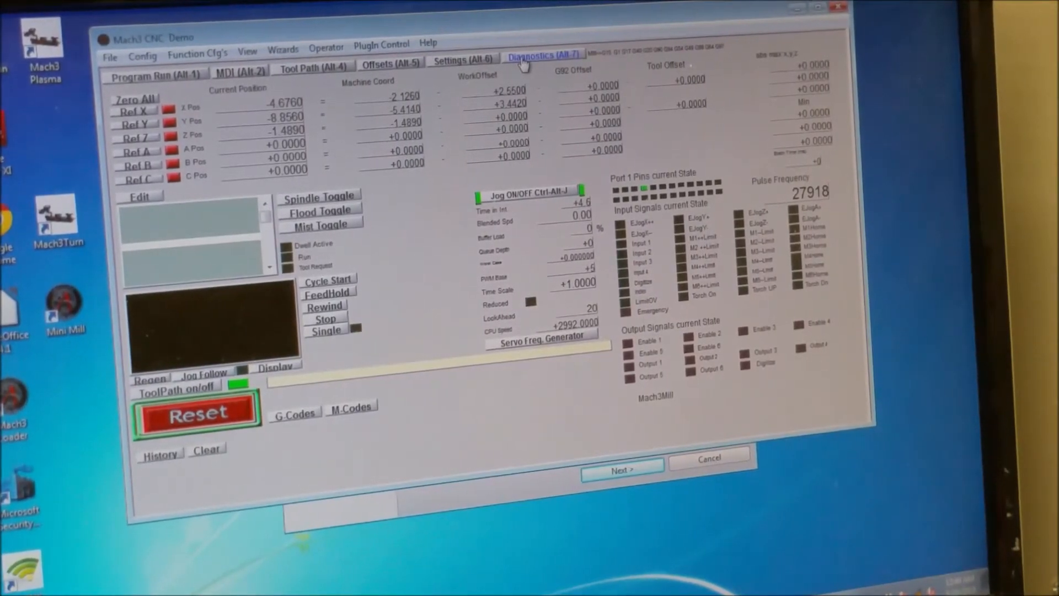
pyautogui.click(153, 72)
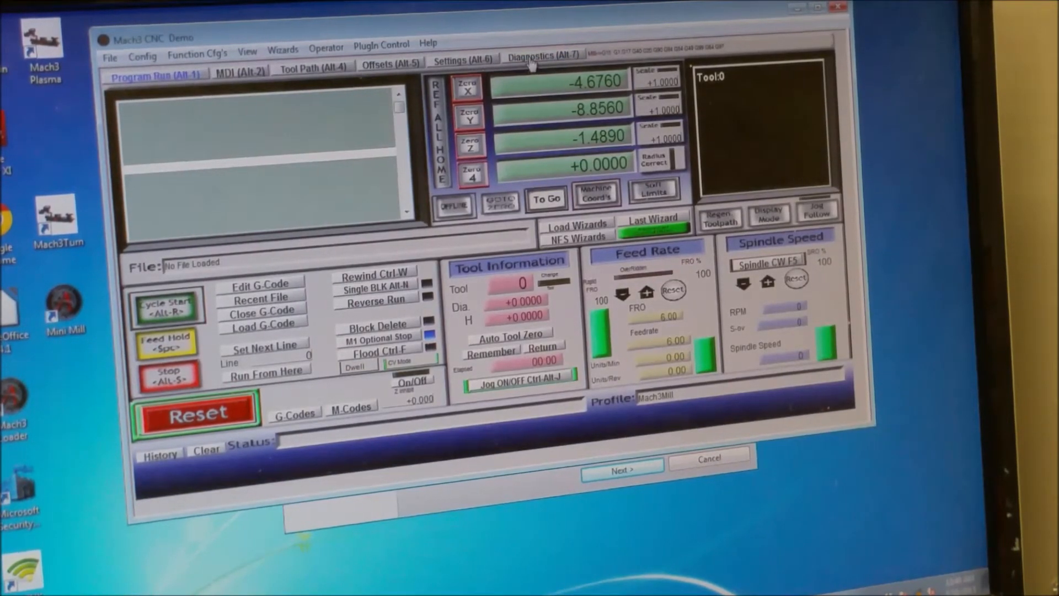
# - Switch the axis readouts to machine coordinates via the Machine Coord's button
pyautogui.click(542, 55)
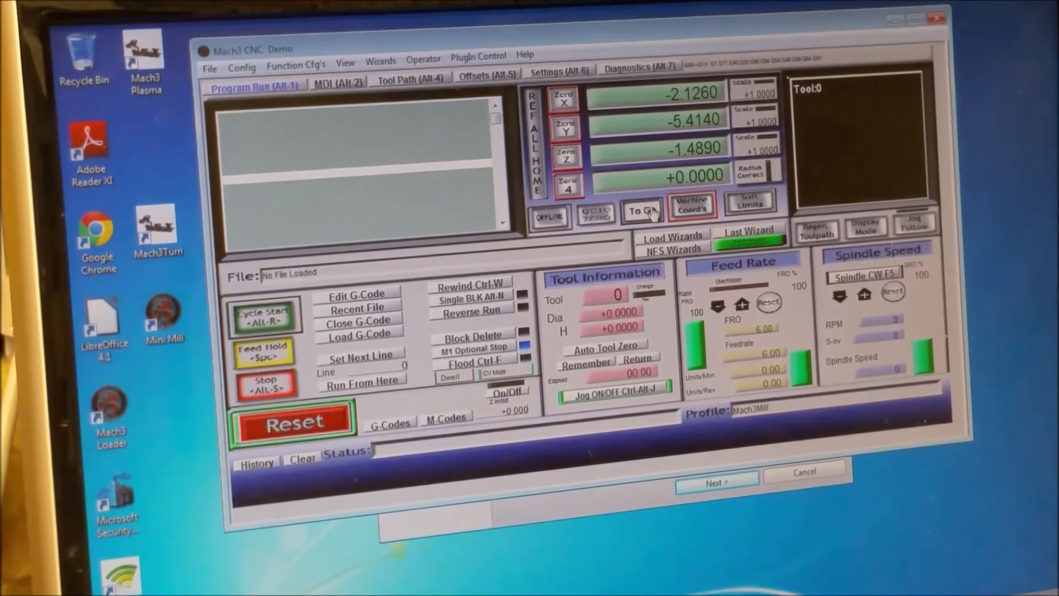
# - Toggle Machine Coord's on, then run REF ALL HOME so Z, Y and X reference to zero
pyautogui.click(691, 206)
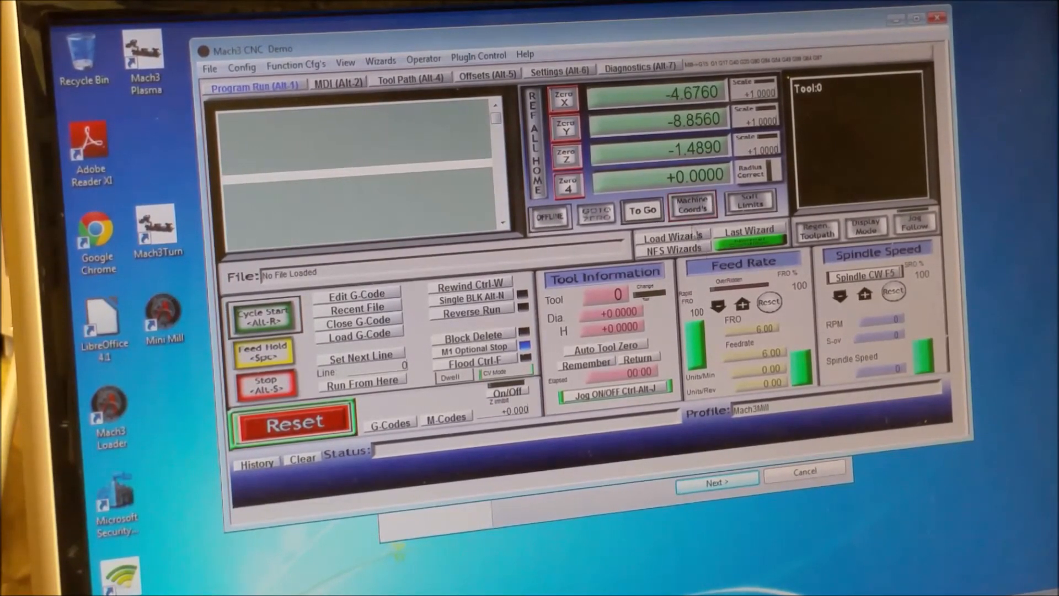
pyautogui.click(692, 206)
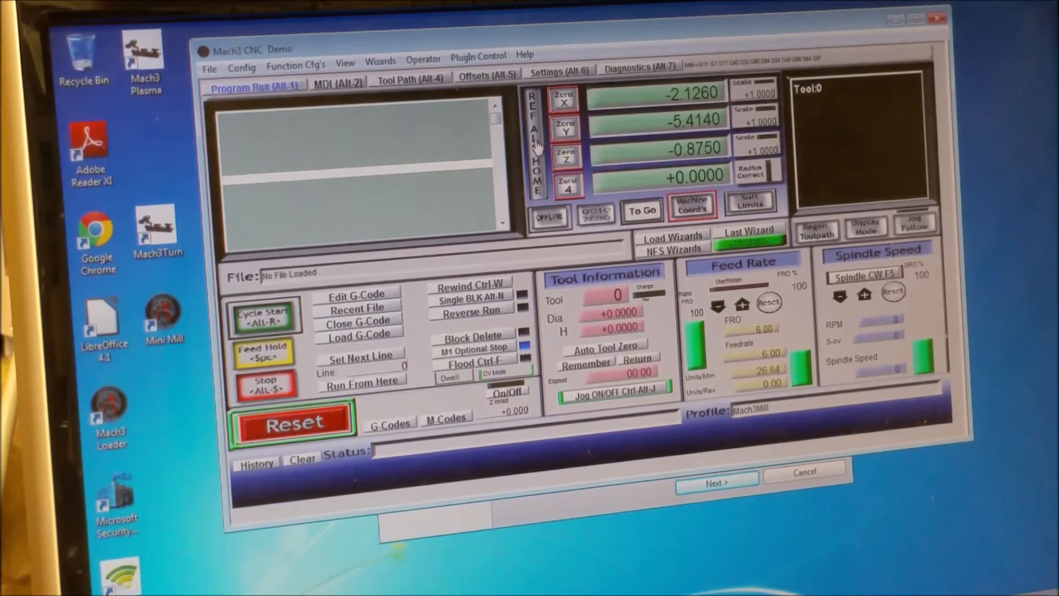
pyautogui.click(564, 155)
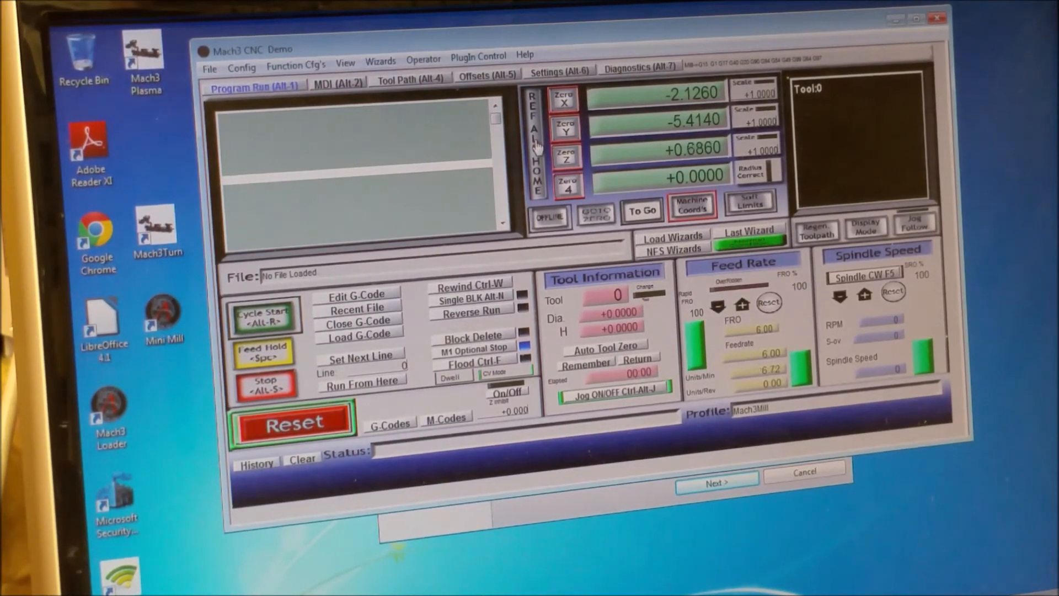
pyautogui.click(566, 150)
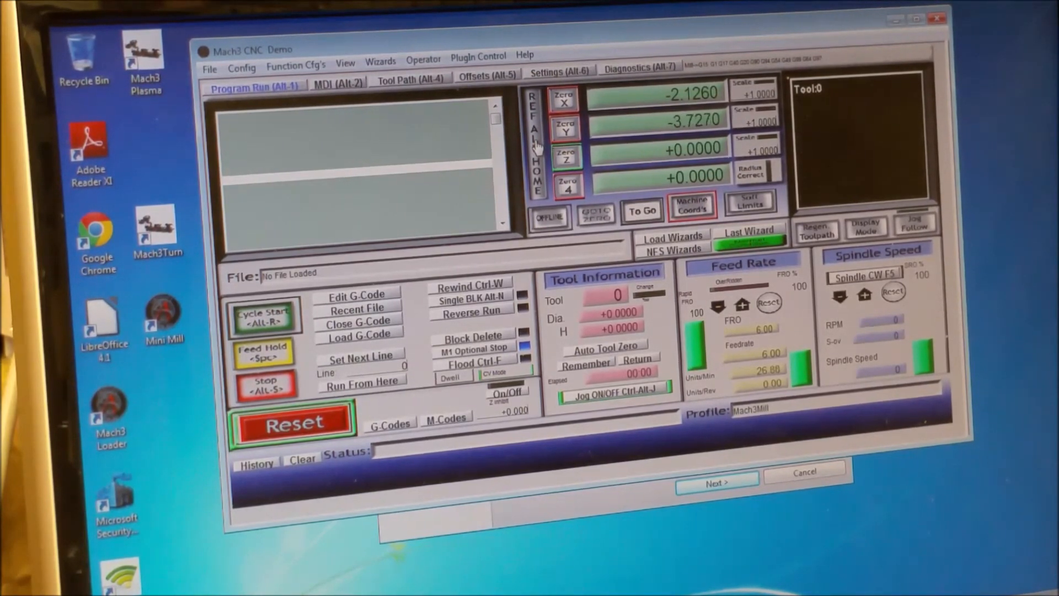
pyautogui.click(567, 127)
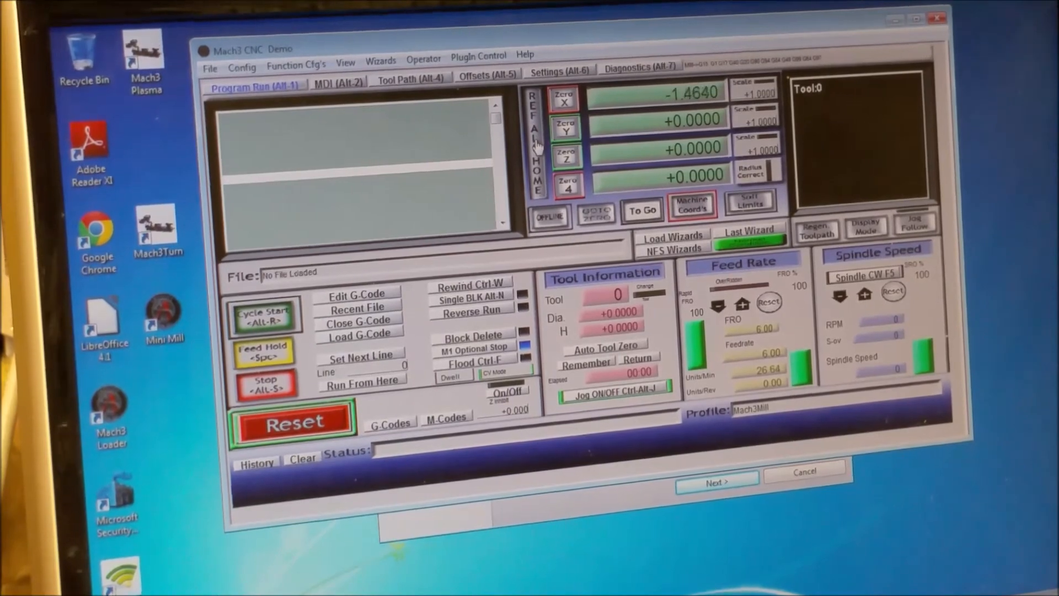